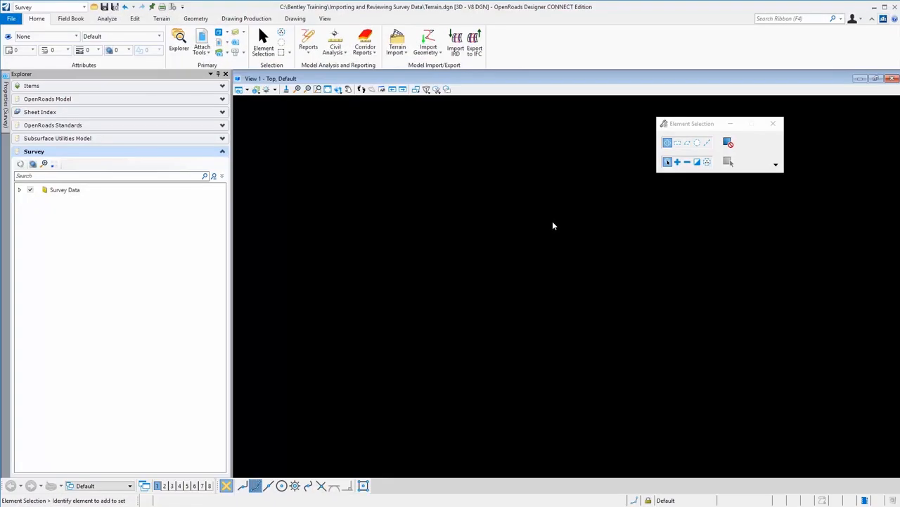
mouse_move(472, 217)
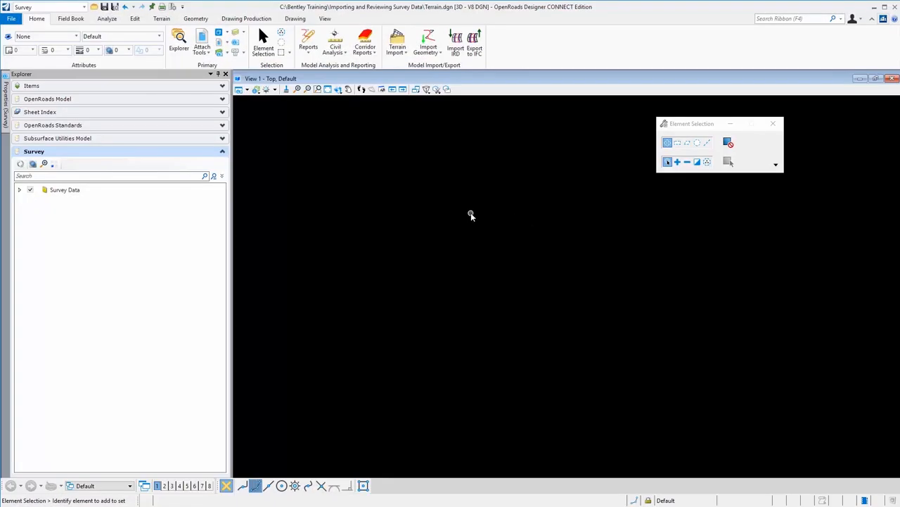
mouse_move(358, 204)
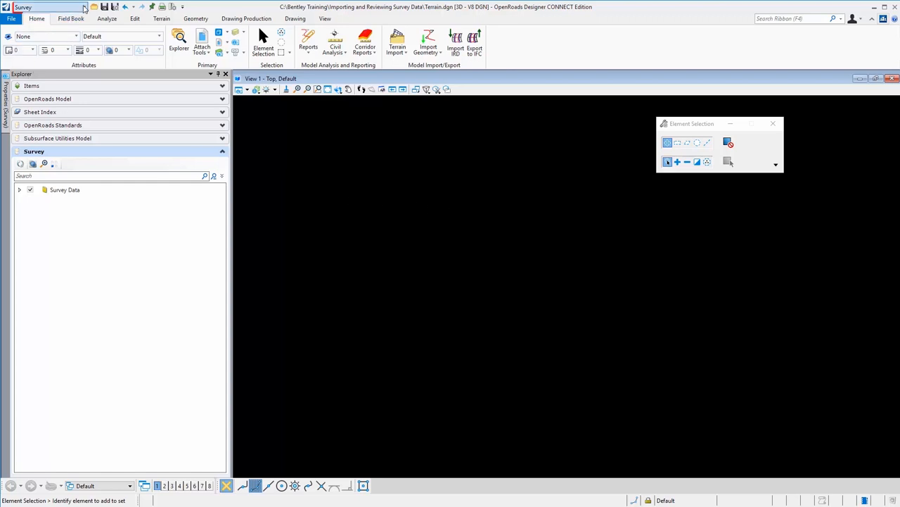
Choose Survey from the Workflow list so the terrain tools become available.
left_click(83, 7)
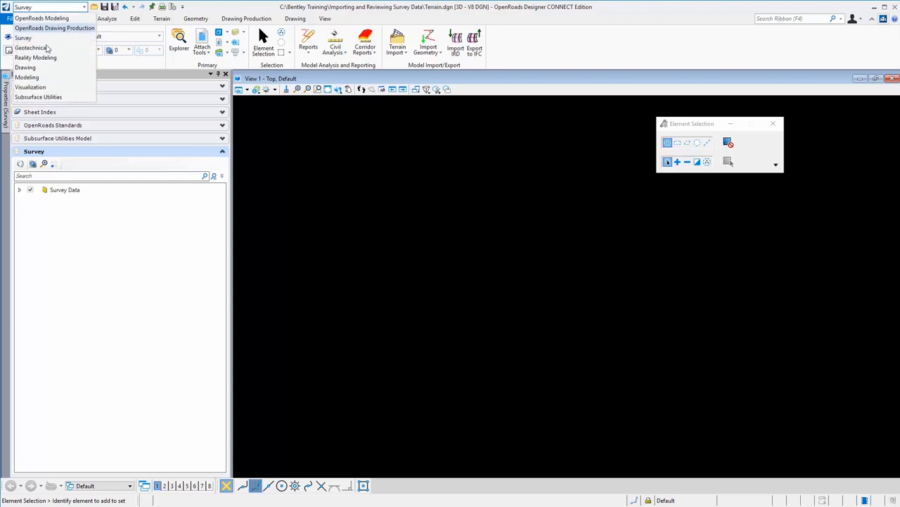
mouse_move(26, 36)
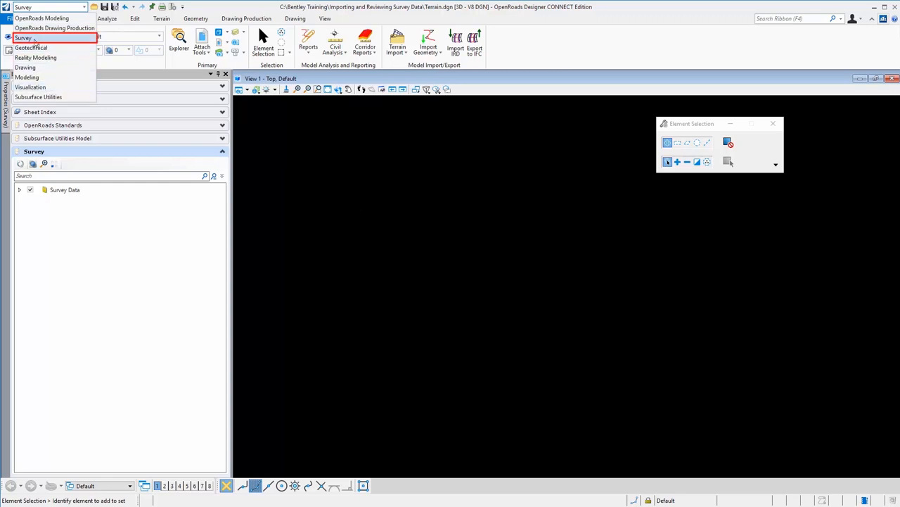
left_click(25, 37)
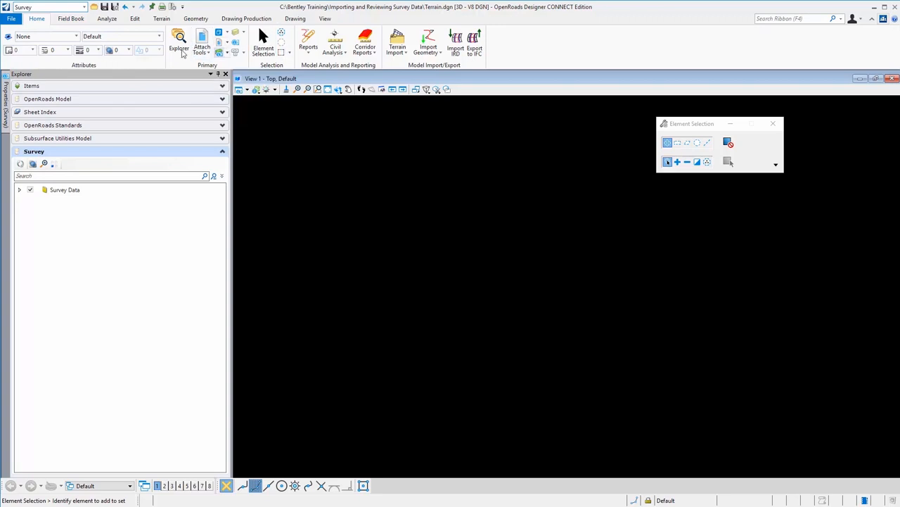
mouse_move(125, 19)
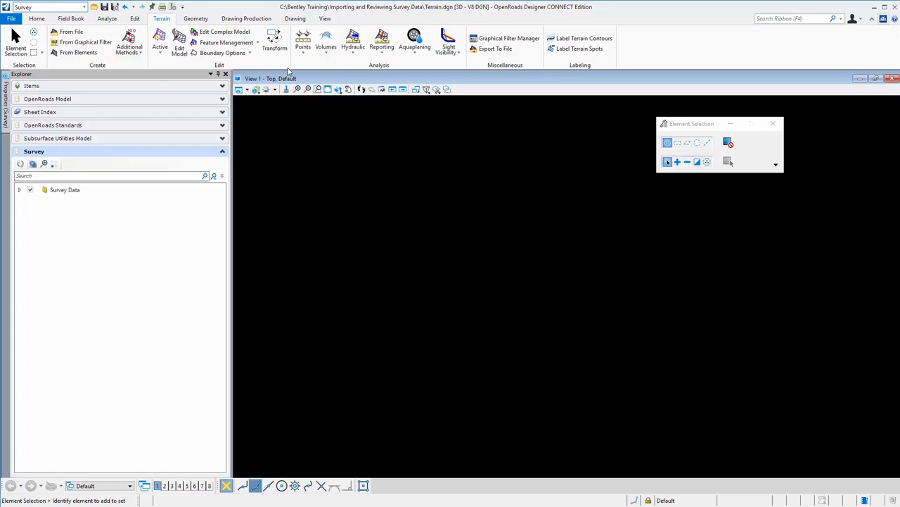
mouse_move(35, 78)
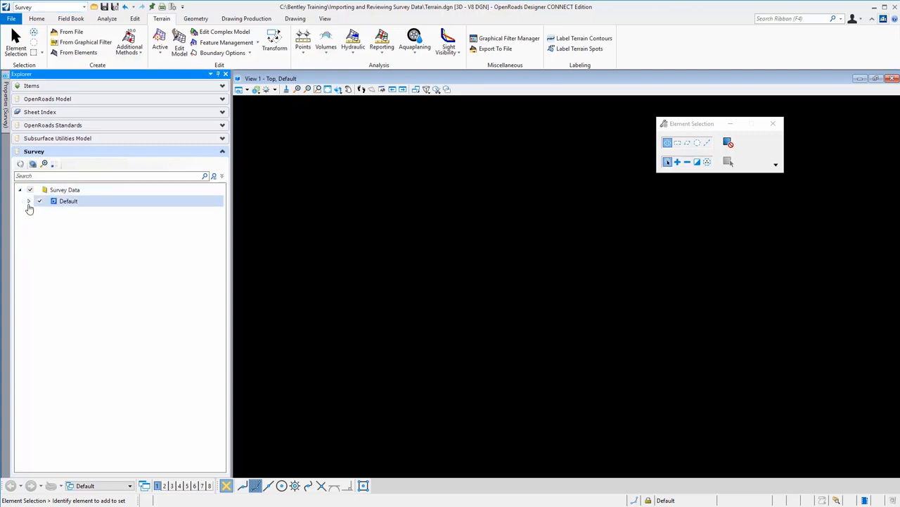
Start a New field book from the Field Books entry under Default.
left_click(30, 200)
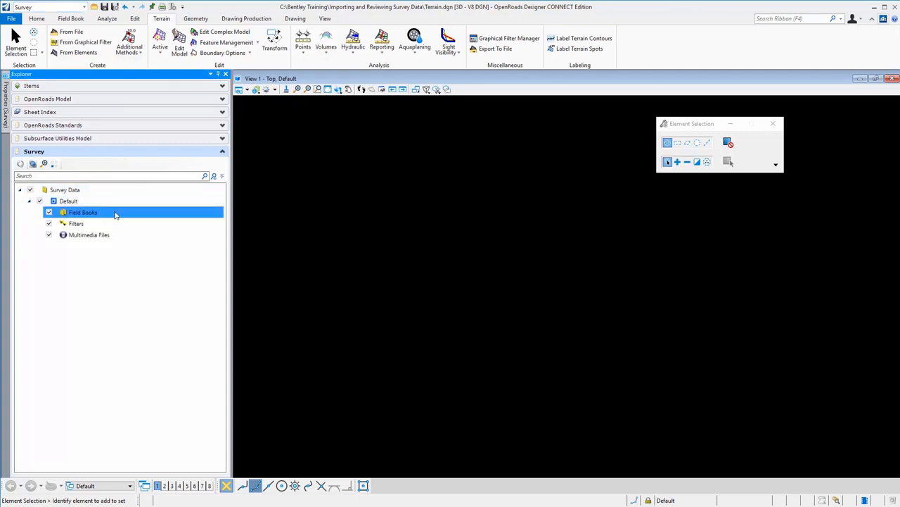
right_click(82, 211)
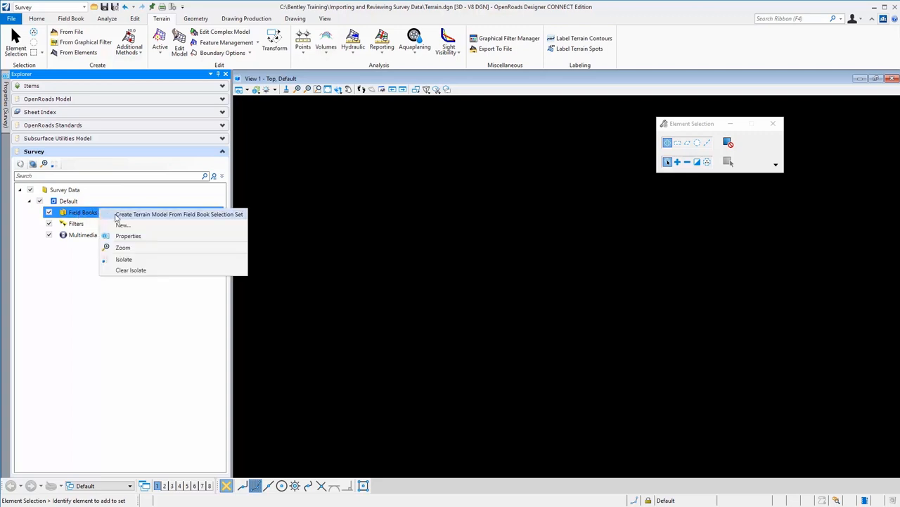
mouse_move(180, 213)
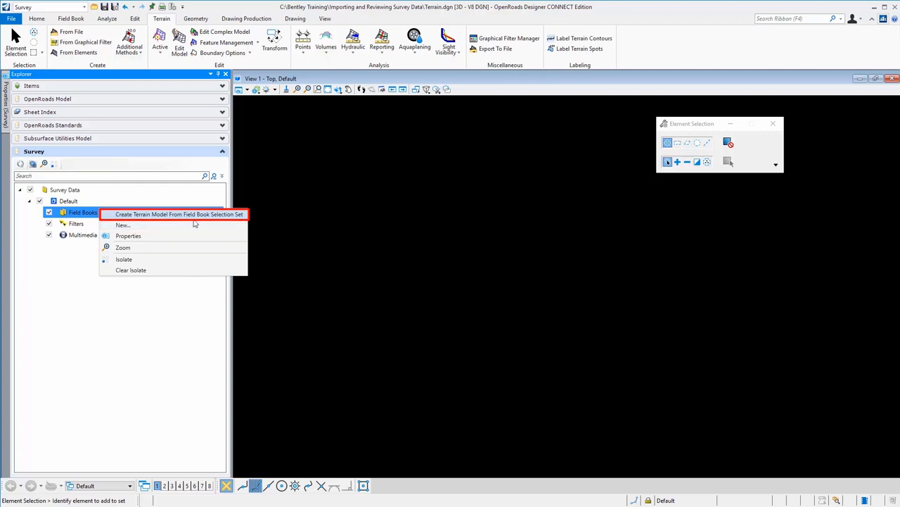
mouse_move(195, 231)
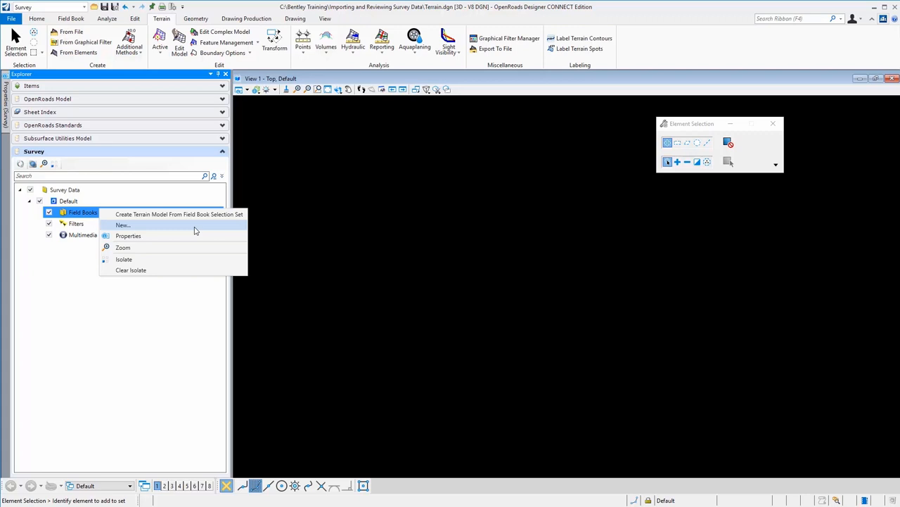
mouse_move(163, 228)
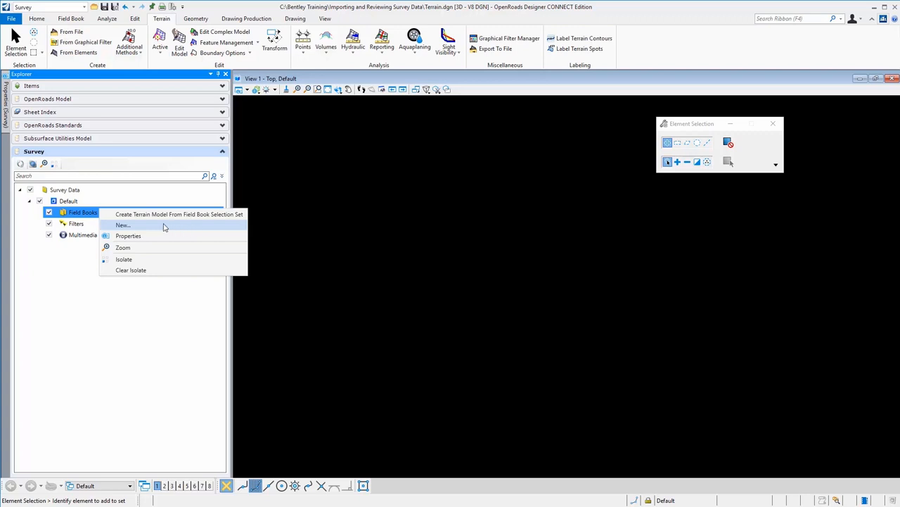
mouse_move(130, 235)
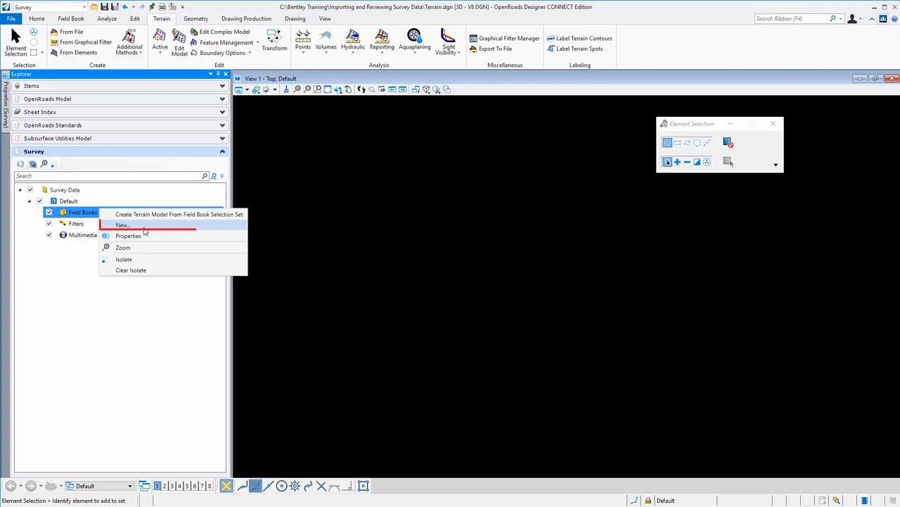
left_click(124, 225)
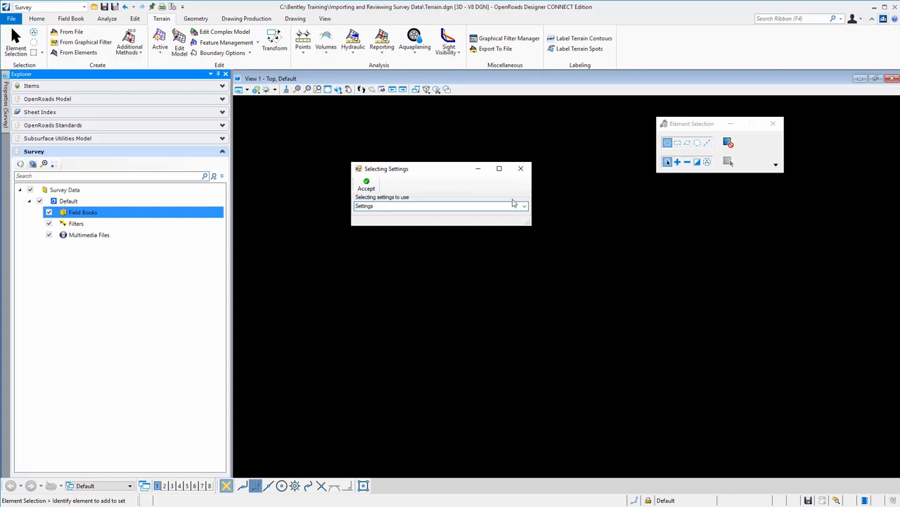
Accept 'Settings' in the Selecting Settings dialog, adding the new field book.
left_click(523, 206)
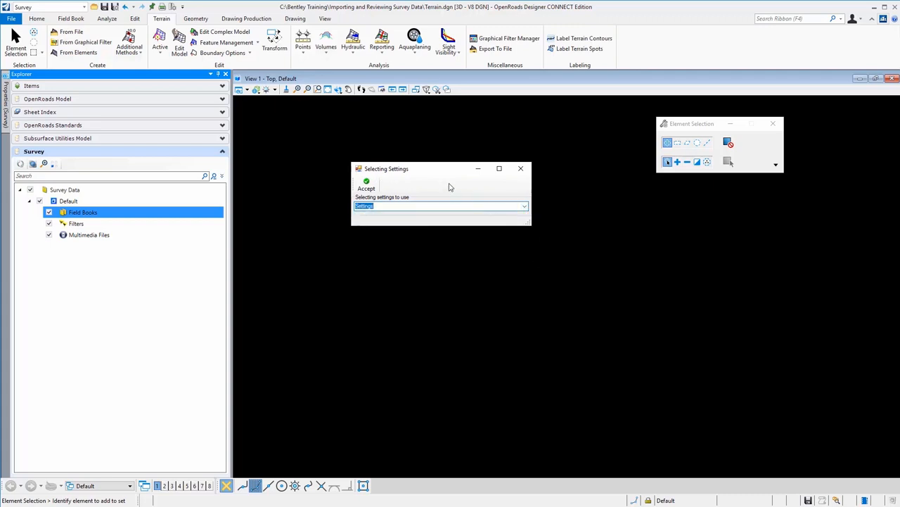
mouse_move(436, 187)
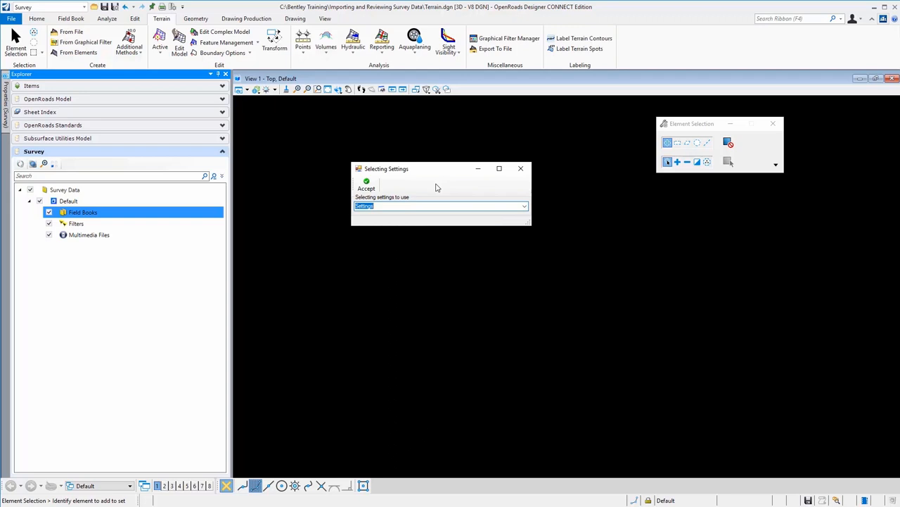
mouse_move(428, 189)
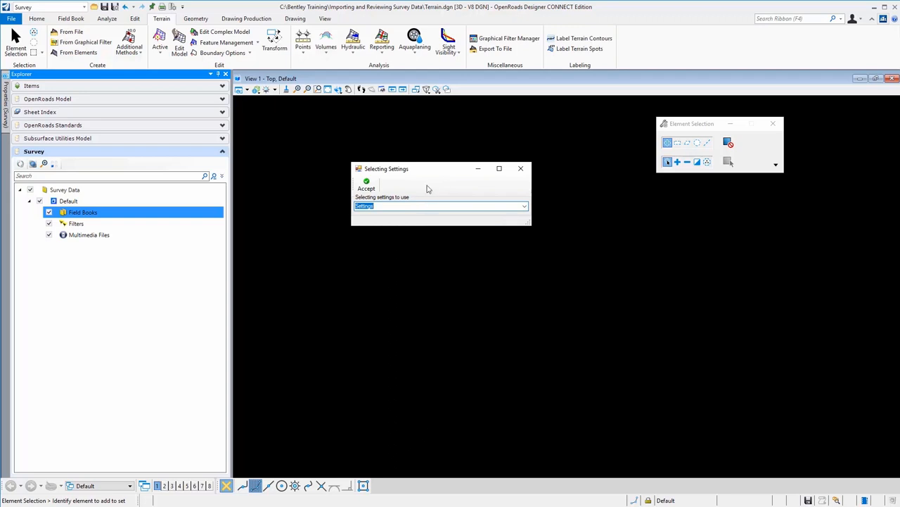
left_click(520, 169)
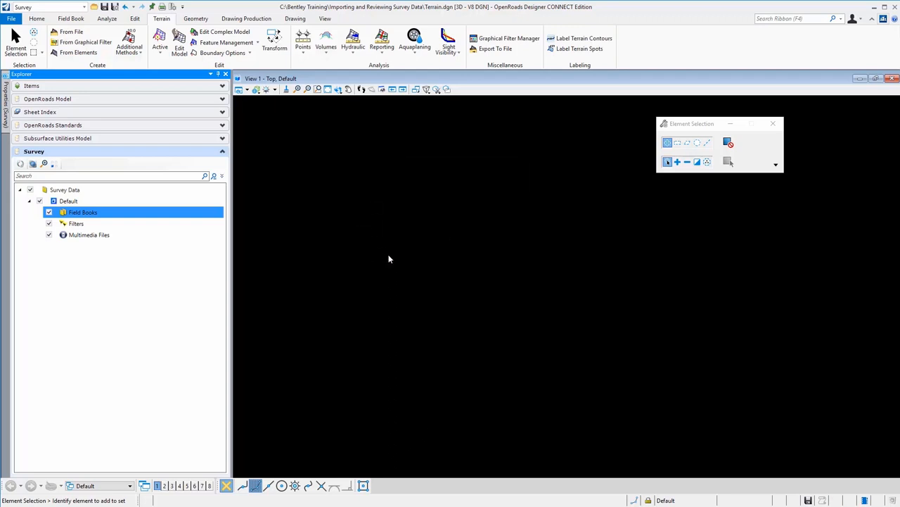
left_click(38, 212)
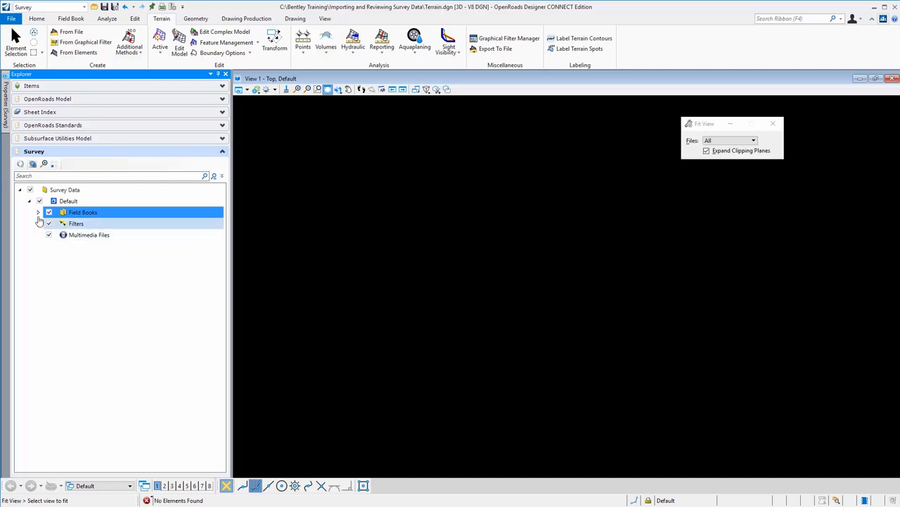
Import all RW5 files from the Raw Data Files folder into Field Book 1.
left_click(36, 211)
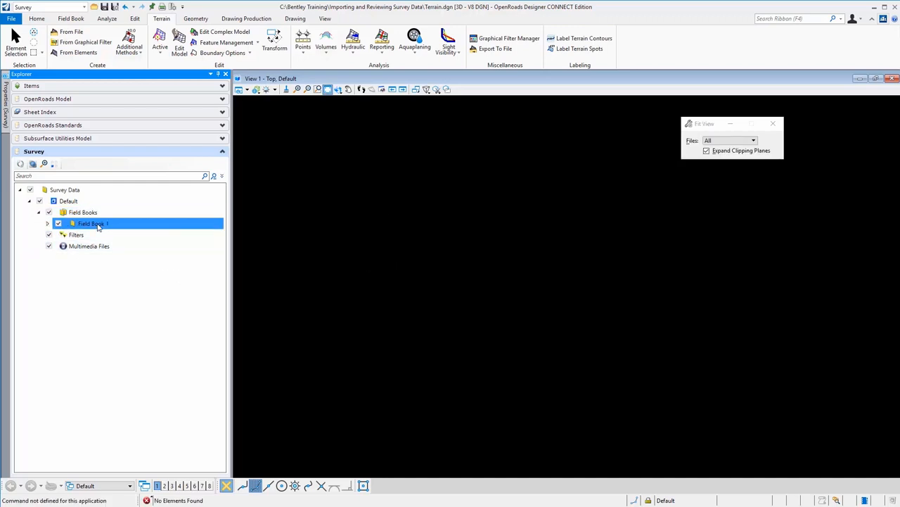
right_click(93, 223)
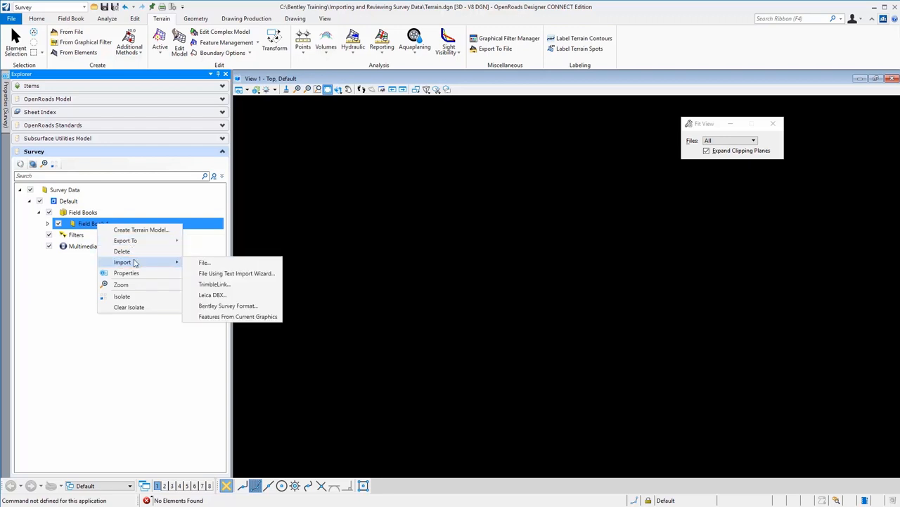
mouse_move(205, 263)
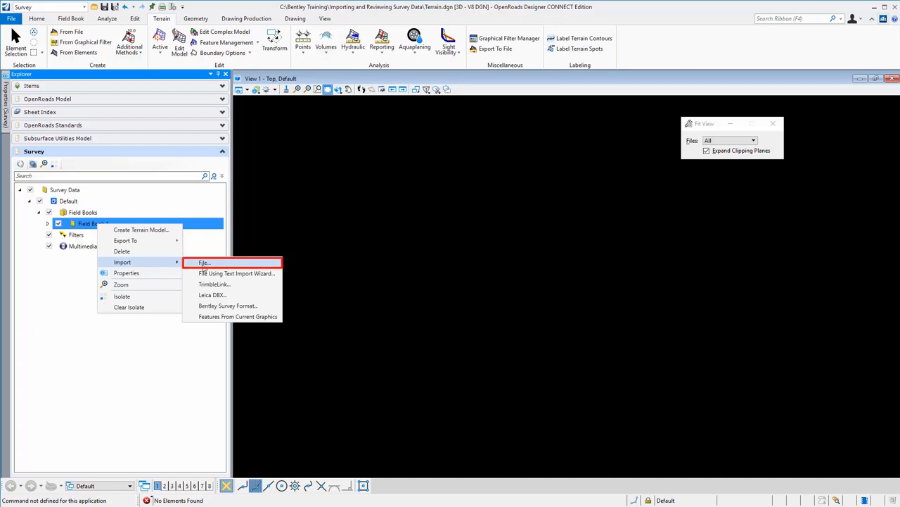
left_click(204, 263)
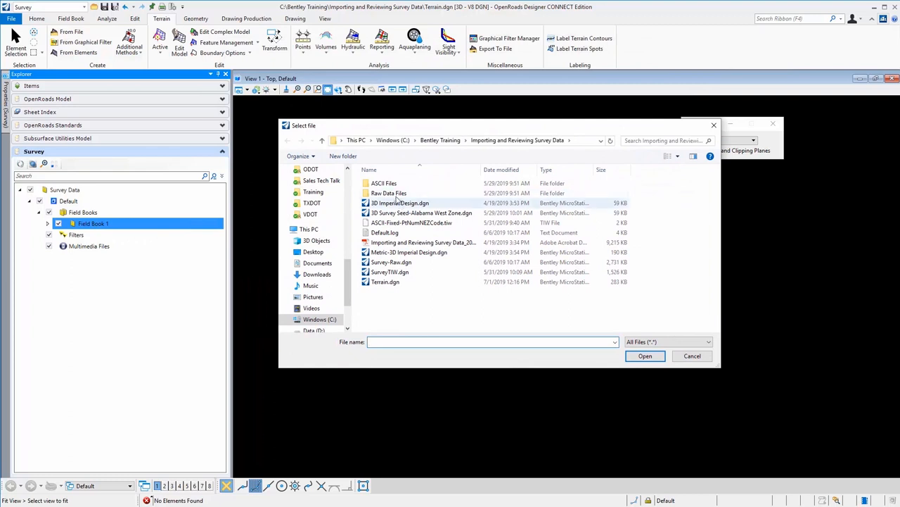
double_click(389, 193)
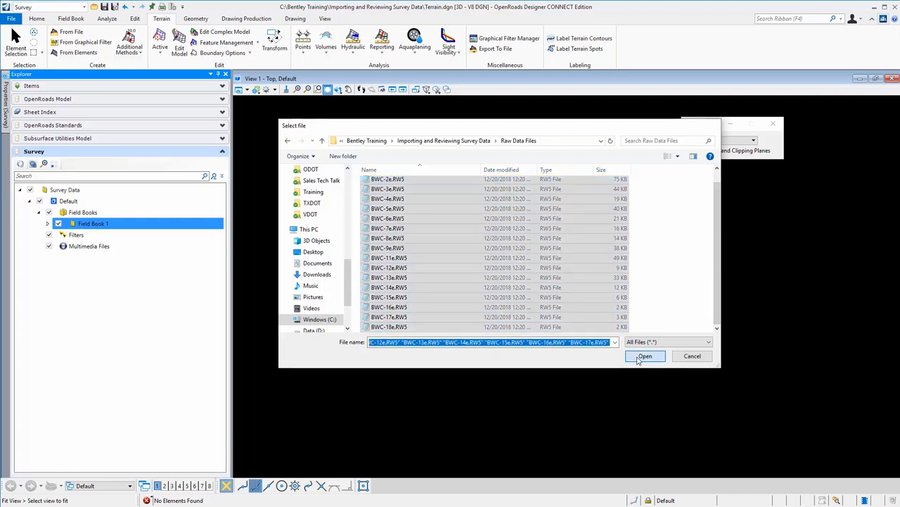
left_click(644, 355)
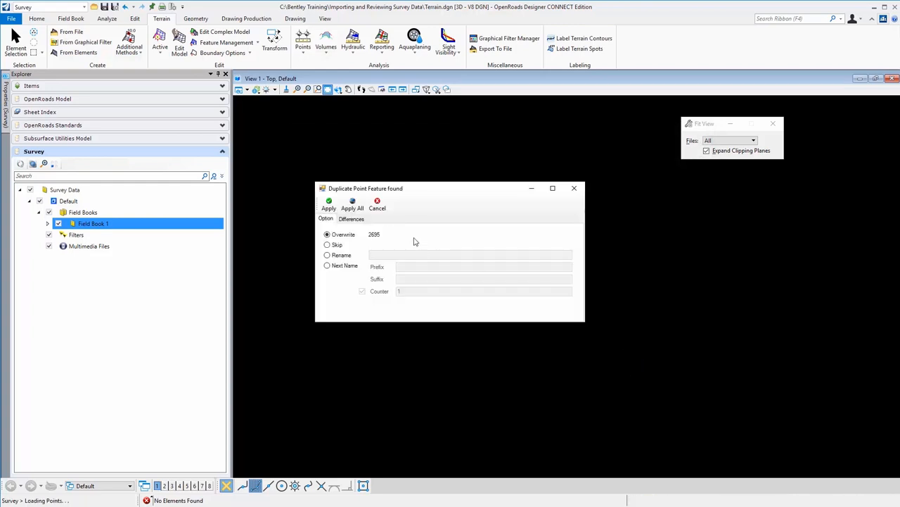
mouse_move(363, 193)
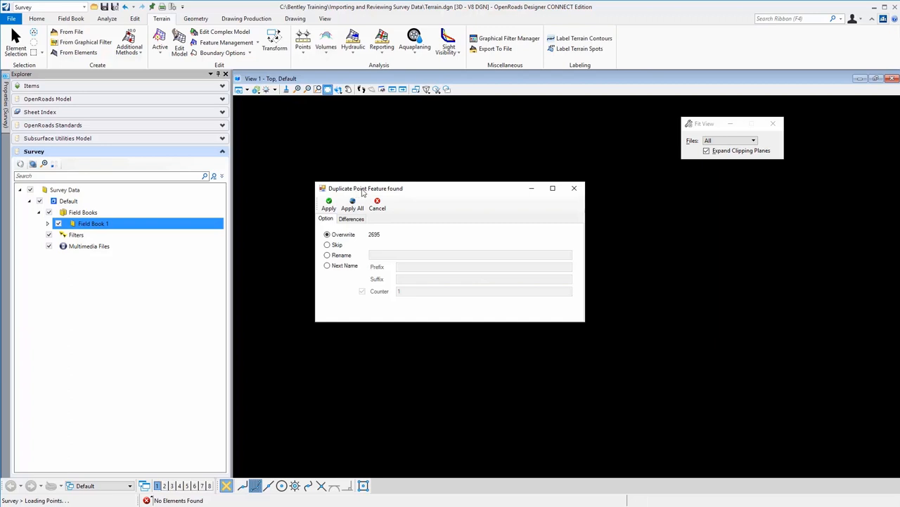
mouse_move(415, 197)
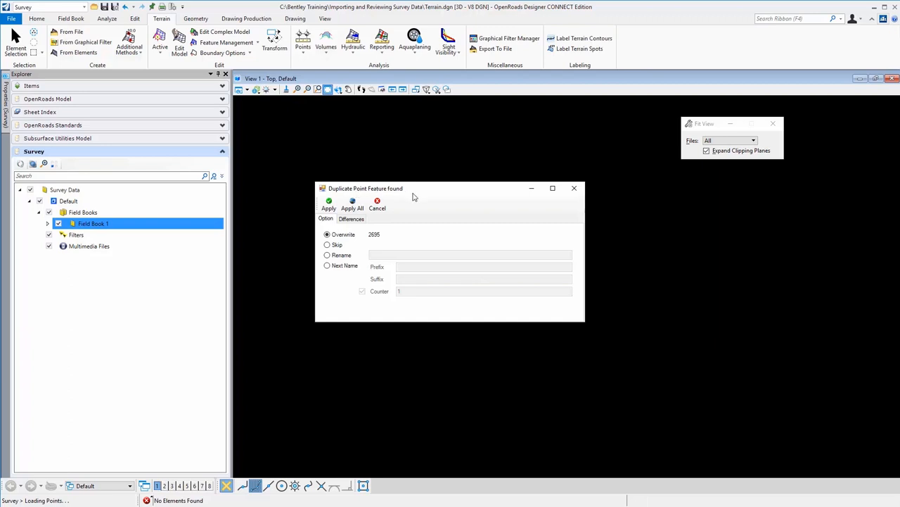
mouse_move(417, 200)
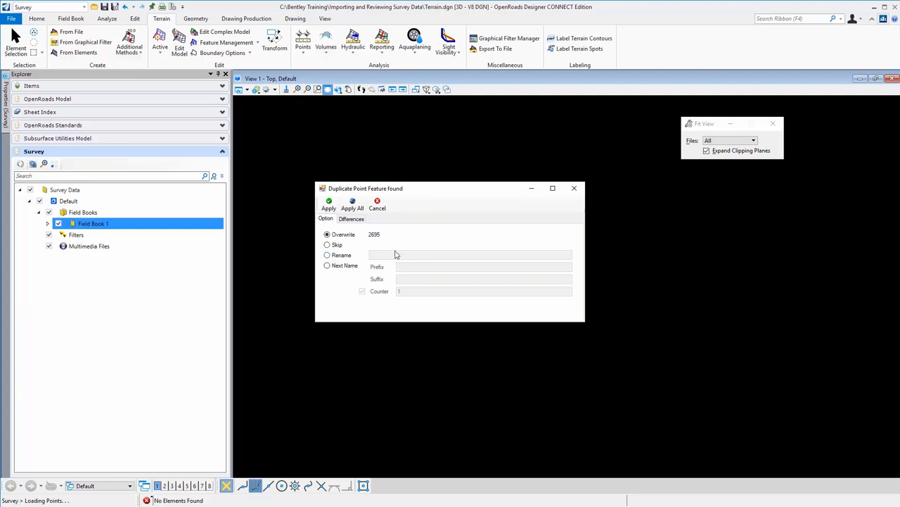
mouse_move(335, 291)
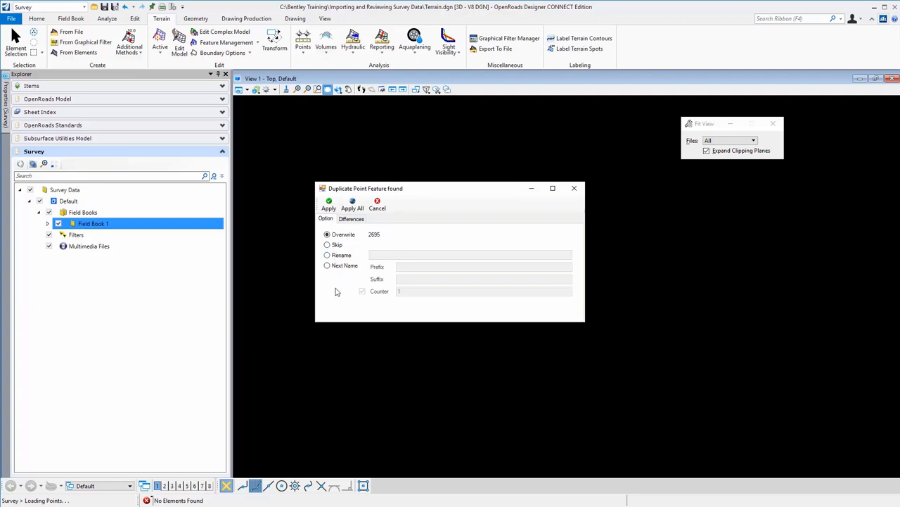
Resolve duplicate points with Next Name and apply it to all duplicates.
left_click(326, 264)
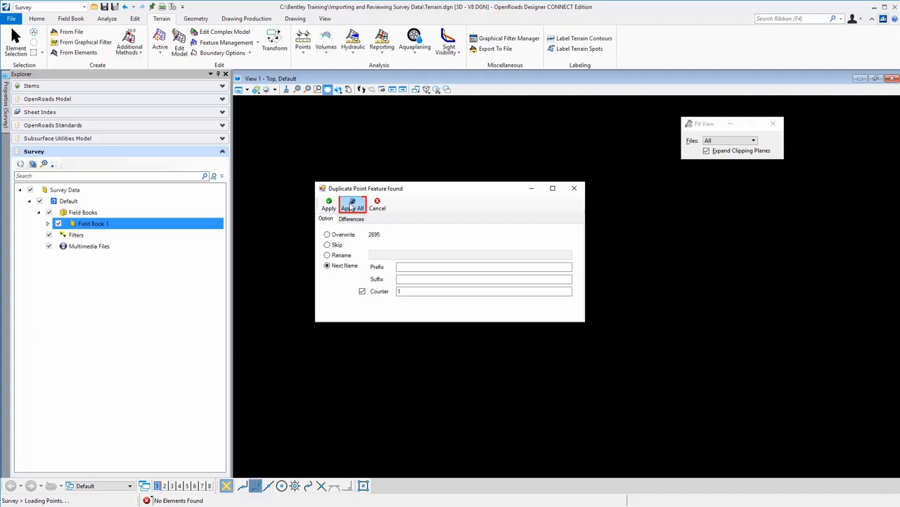
left_click(352, 209)
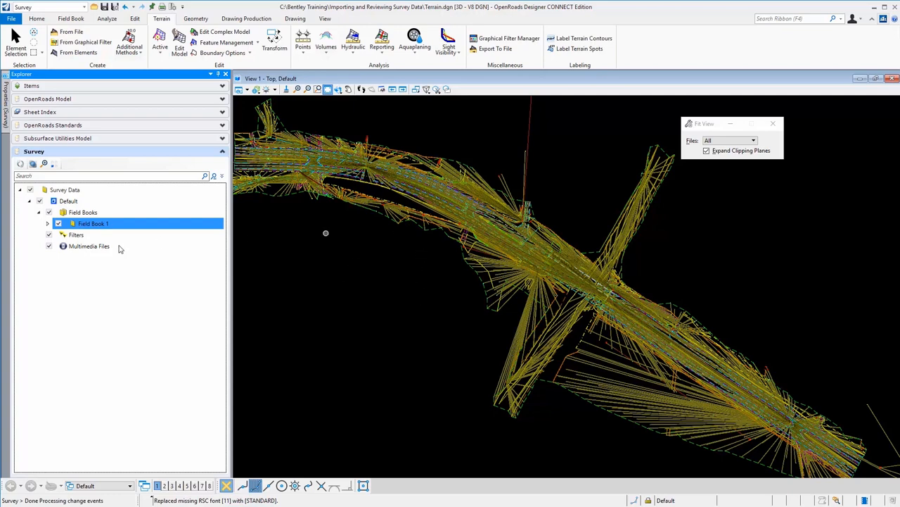
Expand Field Book 1 to show its data files, features, setups, observations and adjustment.
left_click(48, 222)
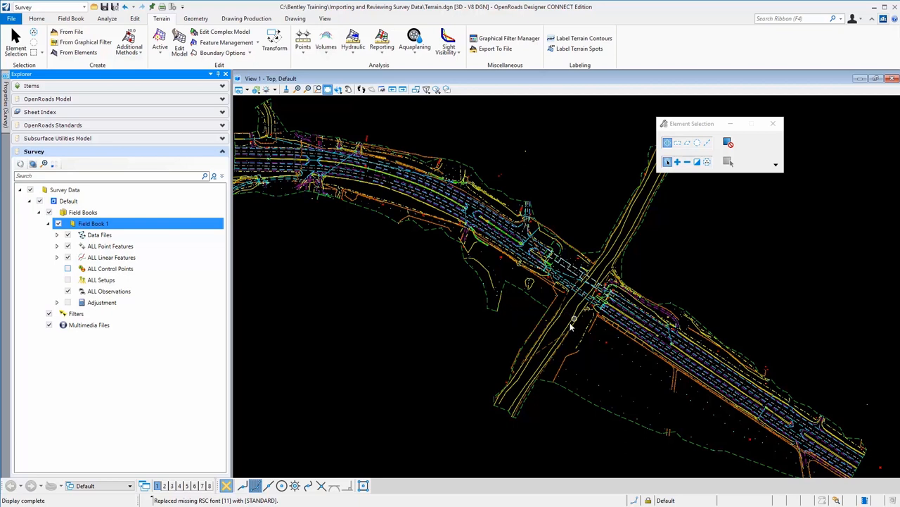
mouse_move(420, 320)
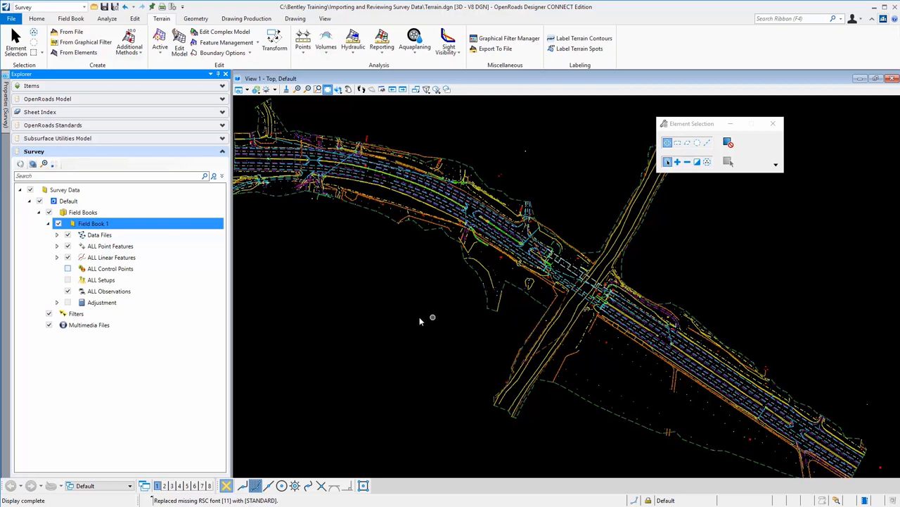
mouse_move(420, 318)
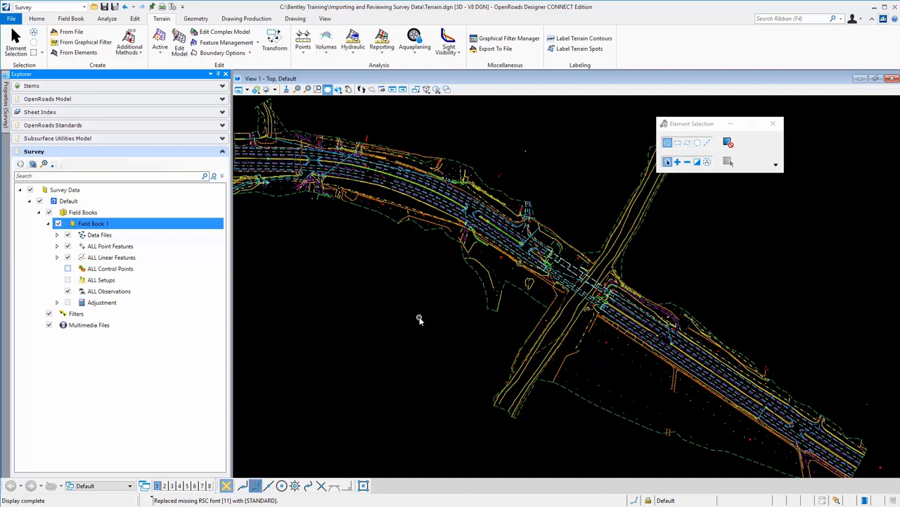
mouse_move(365, 270)
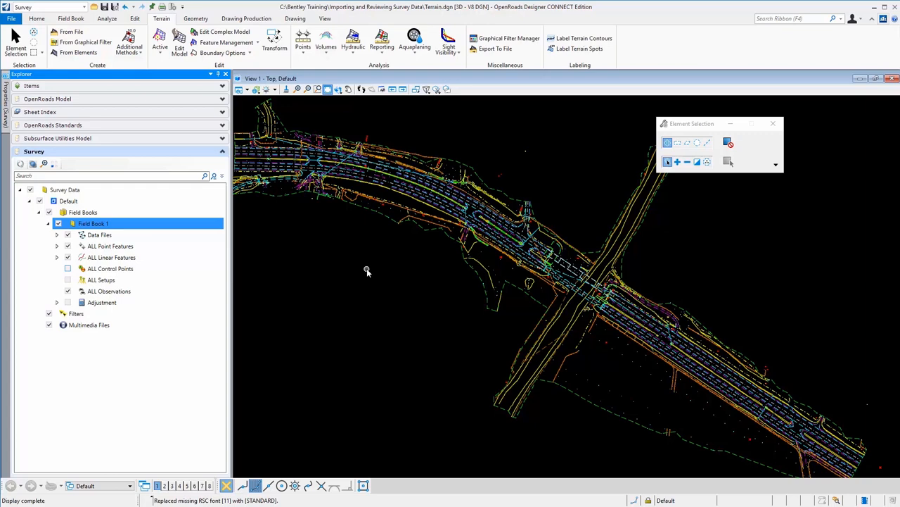
mouse_move(366, 237)
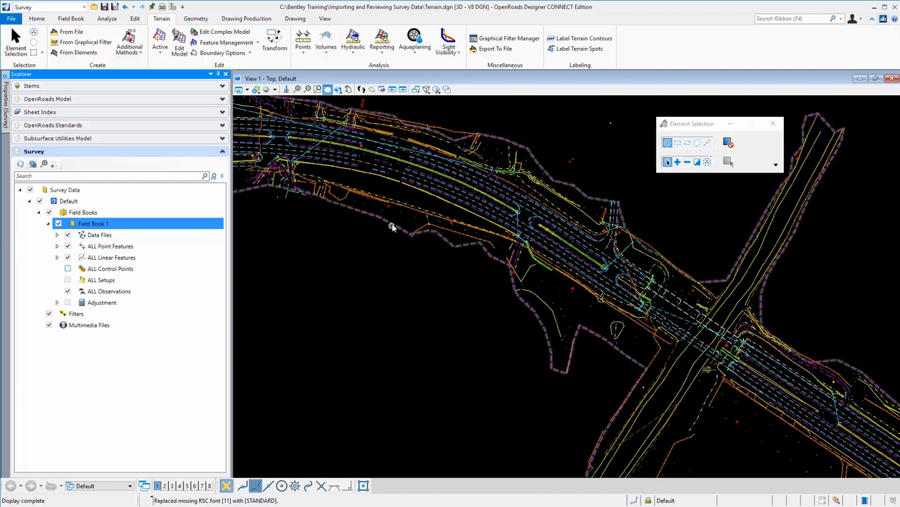
mouse_move(394, 226)
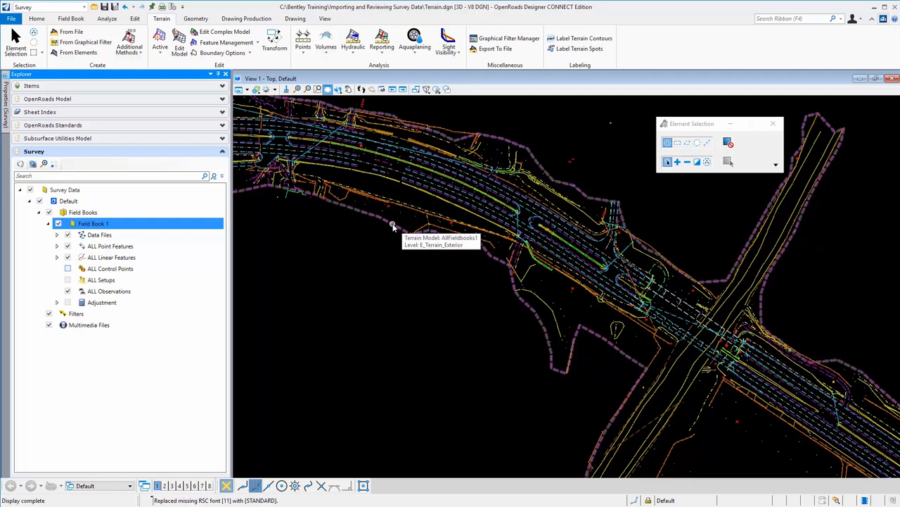
Select terrain model AllFieldbooks1 and set its Triangles property to On.
left_click(394, 225)
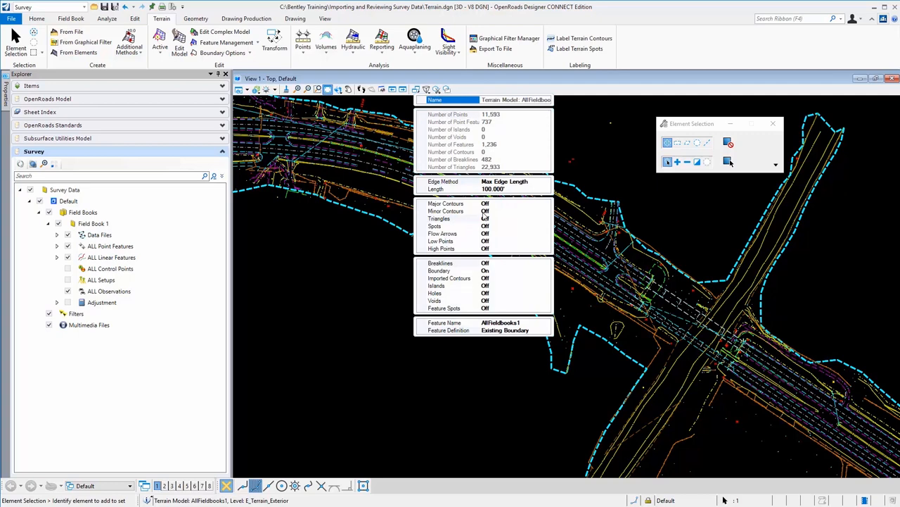
left_click(485, 182)
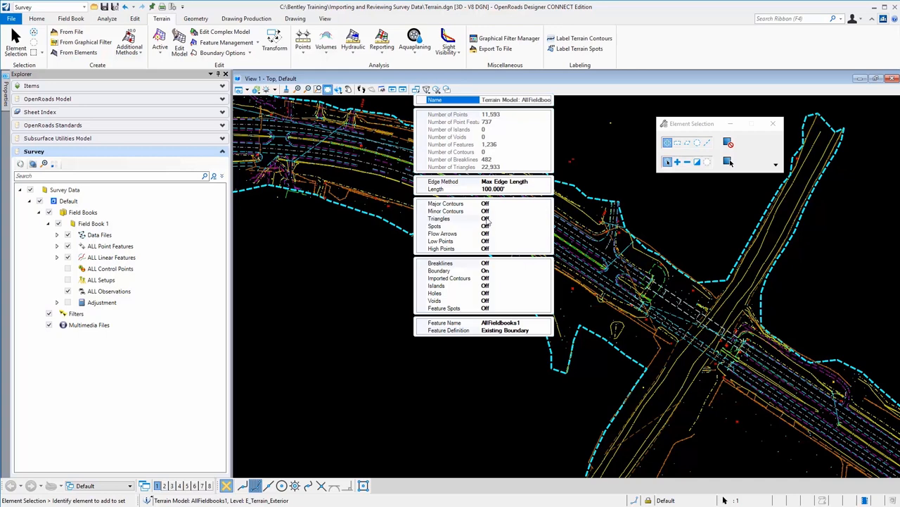
mouse_move(495, 232)
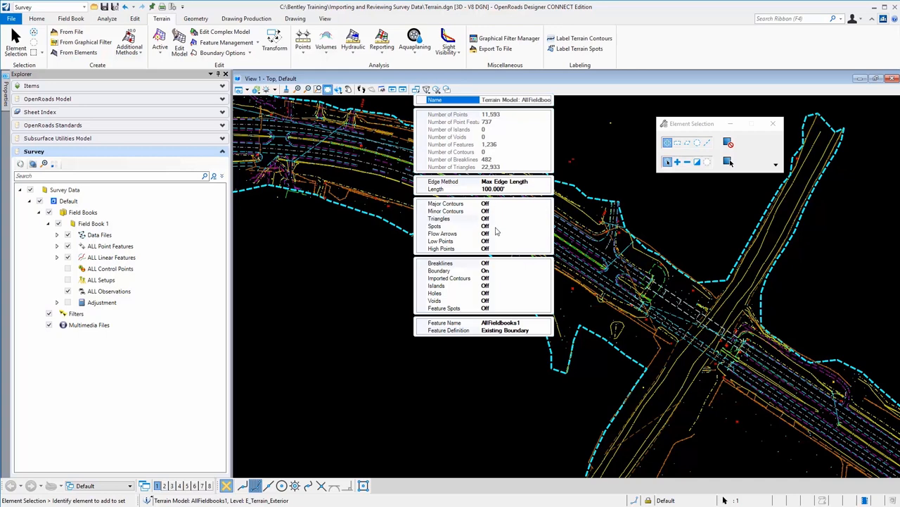
mouse_move(498, 264)
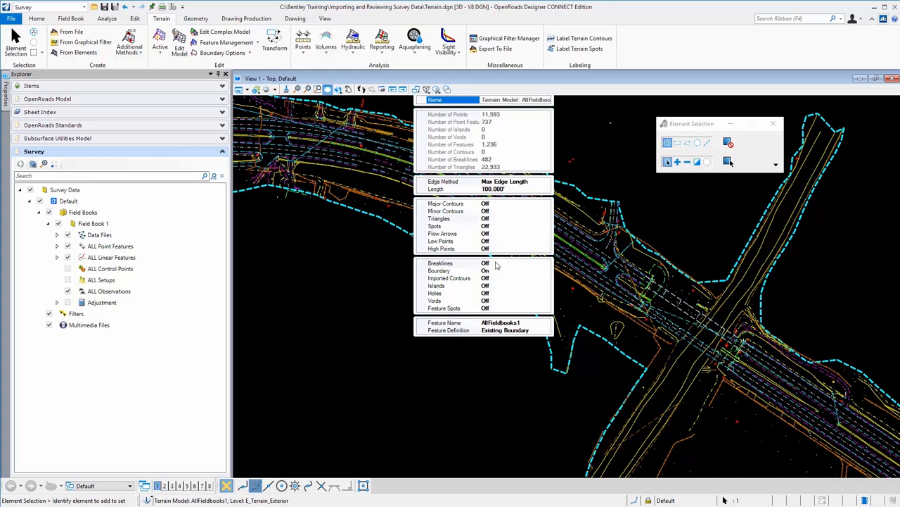
mouse_move(496, 273)
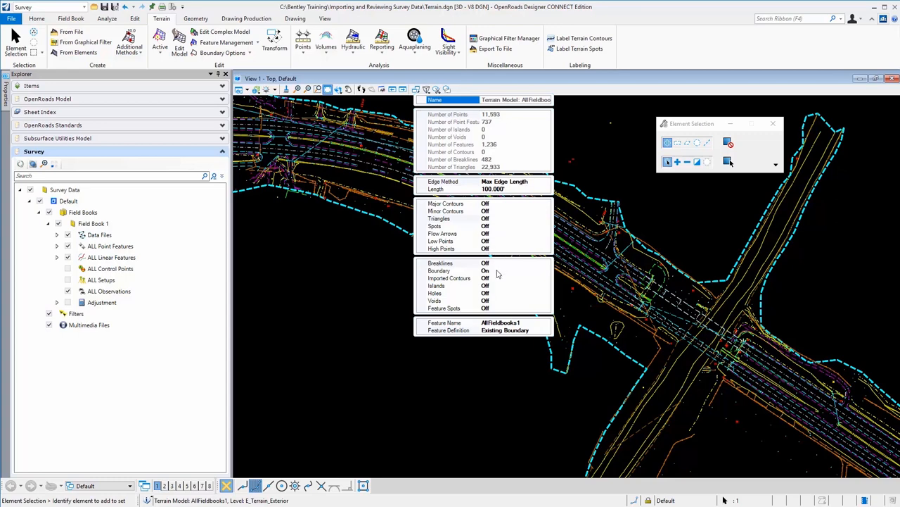
mouse_move(493, 275)
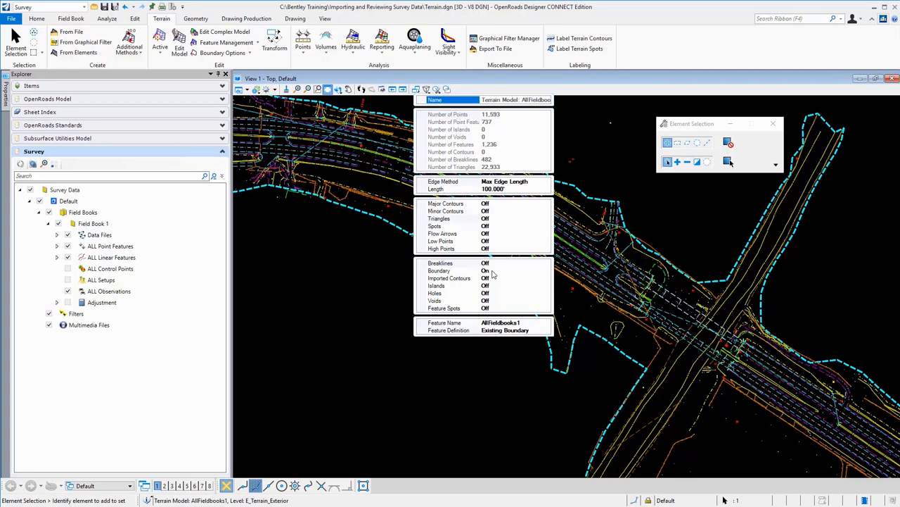
mouse_move(493, 331)
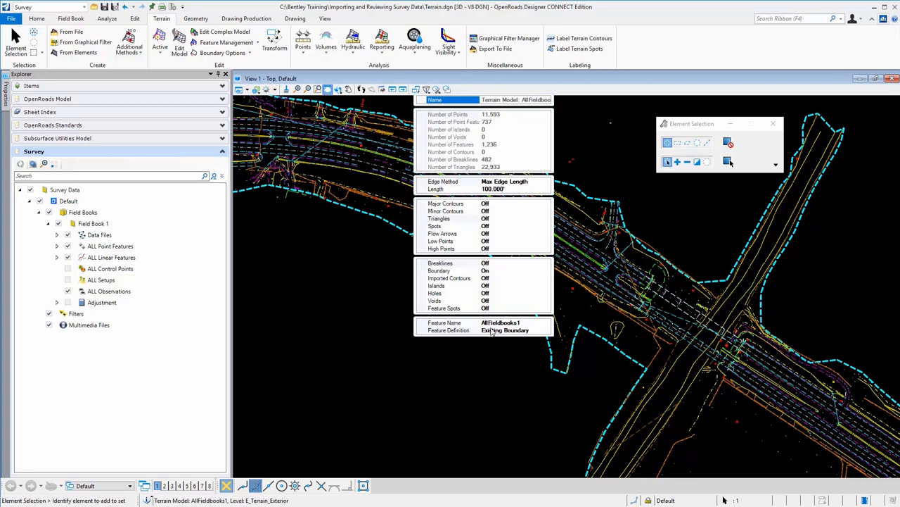
mouse_move(490, 336)
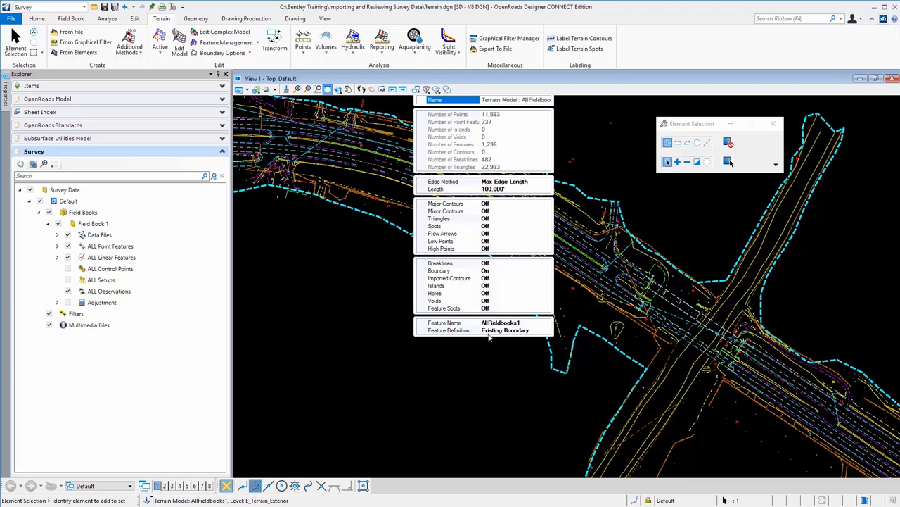
left_click(505, 329)
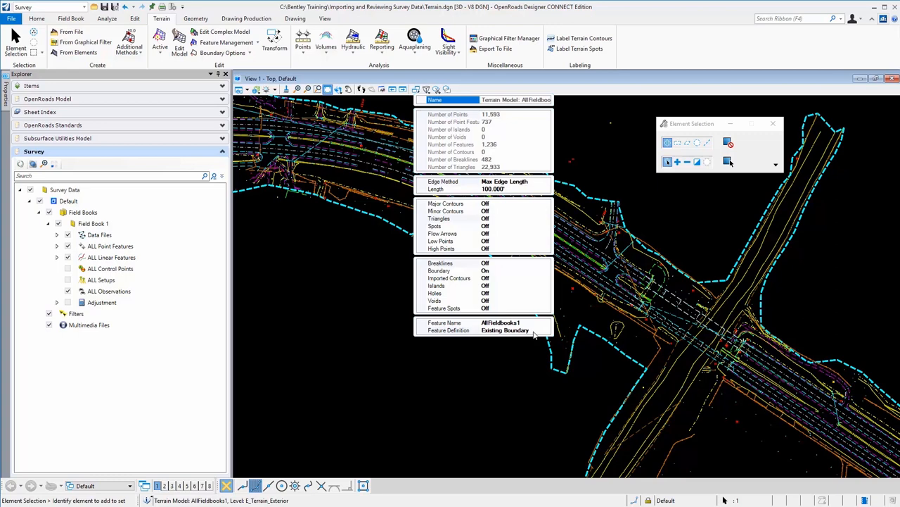
mouse_move(507, 246)
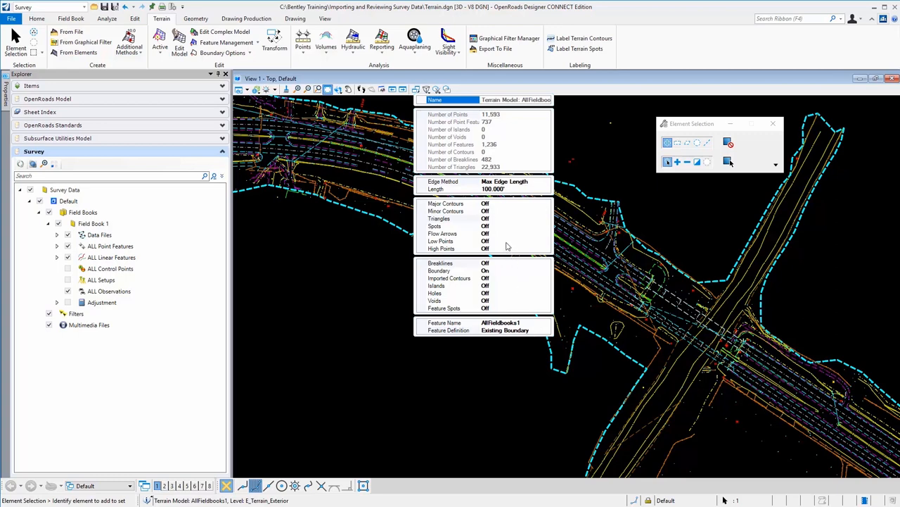
left_click(446, 218)
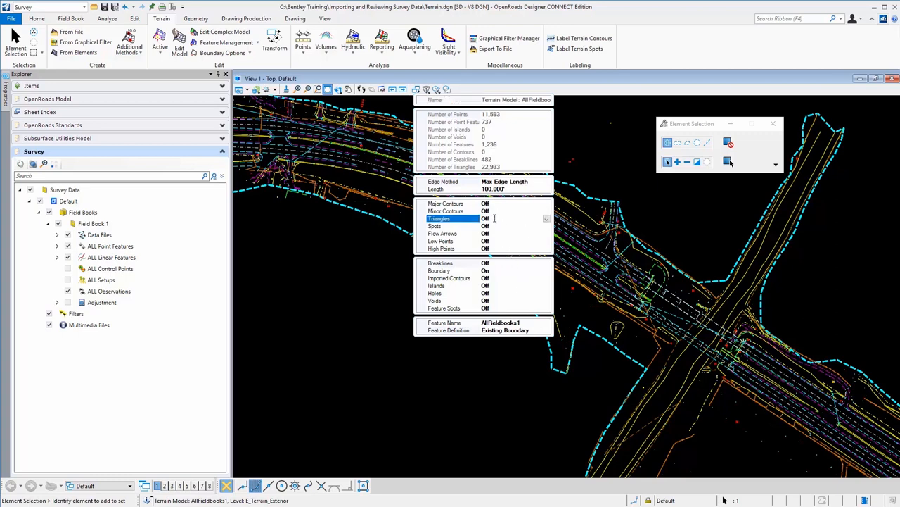
left_click(518, 218)
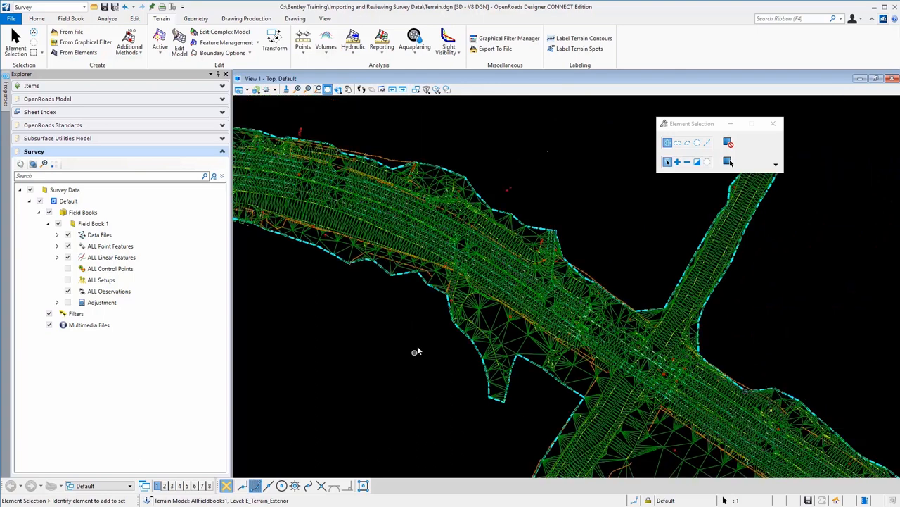
mouse_move(355, 298)
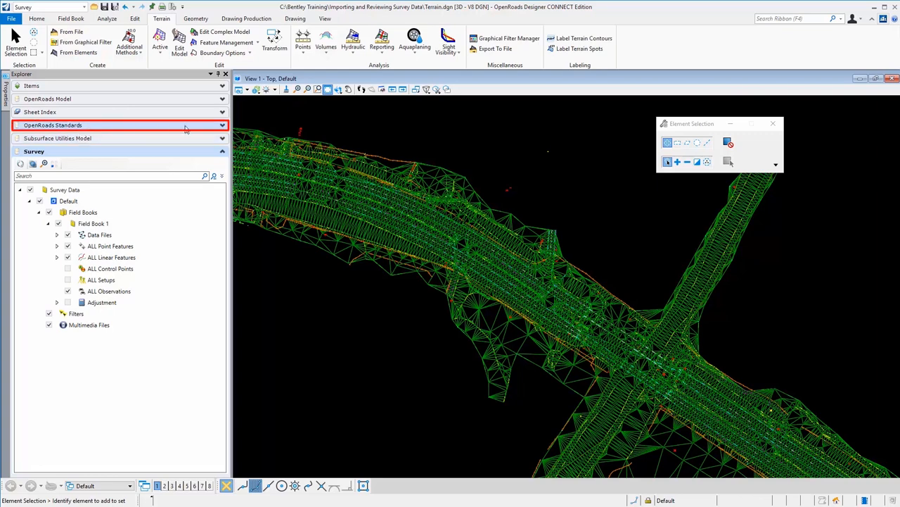
Expand OpenRoads Standards > Terrain.dgn (Default) > Survey Settings and show actions for Settings.
left_click(120, 123)
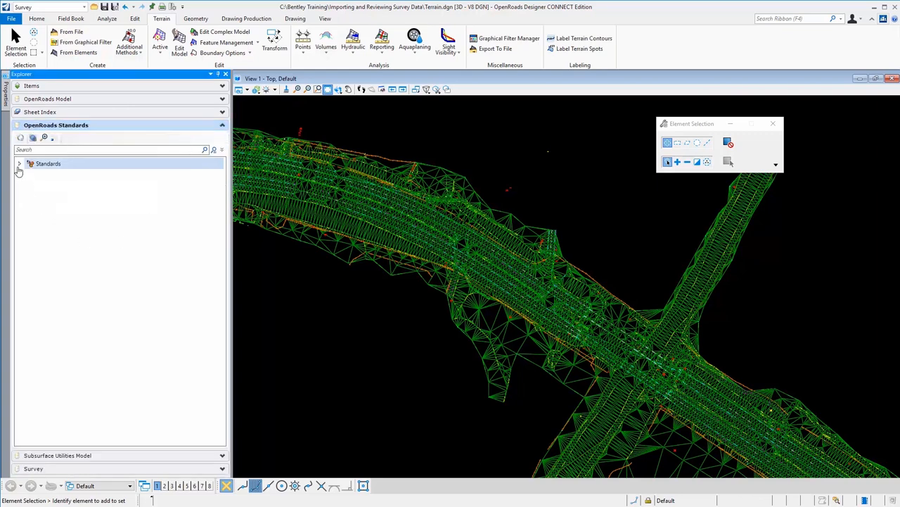
left_click(19, 163)
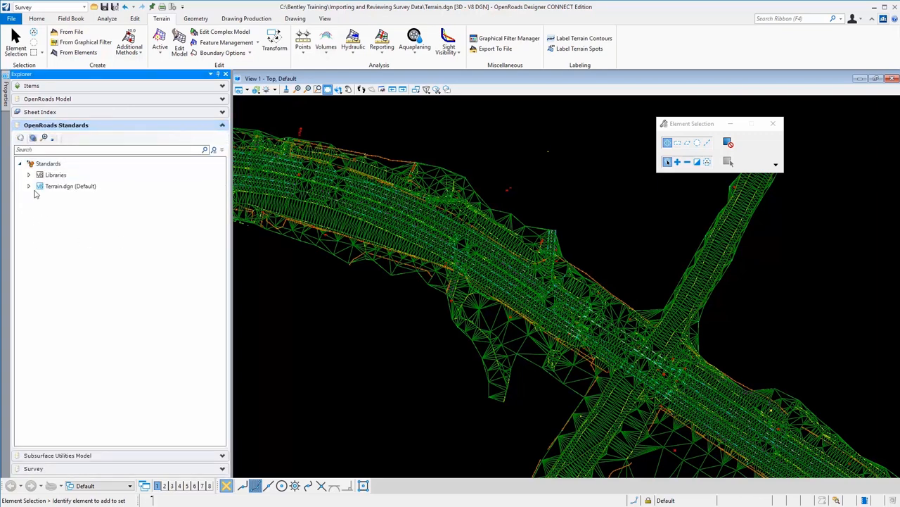
left_click(71, 186)
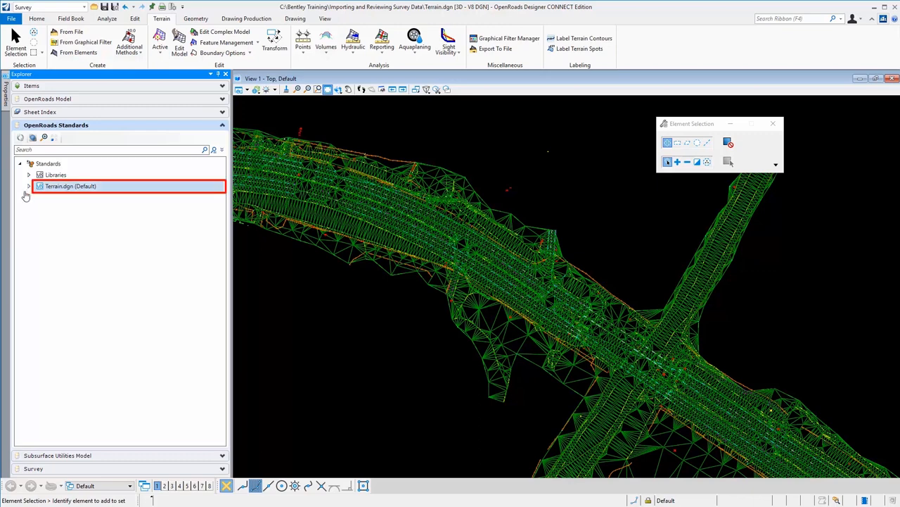
left_click(28, 186)
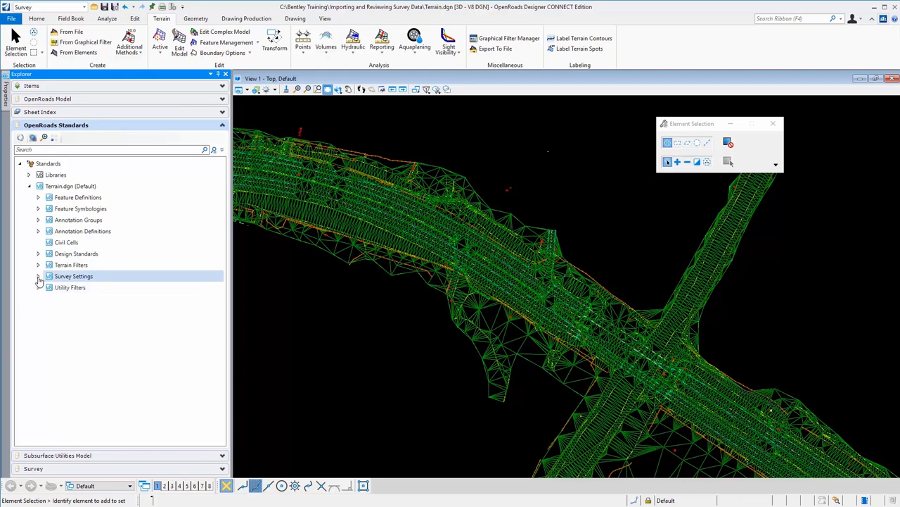
left_click(40, 276)
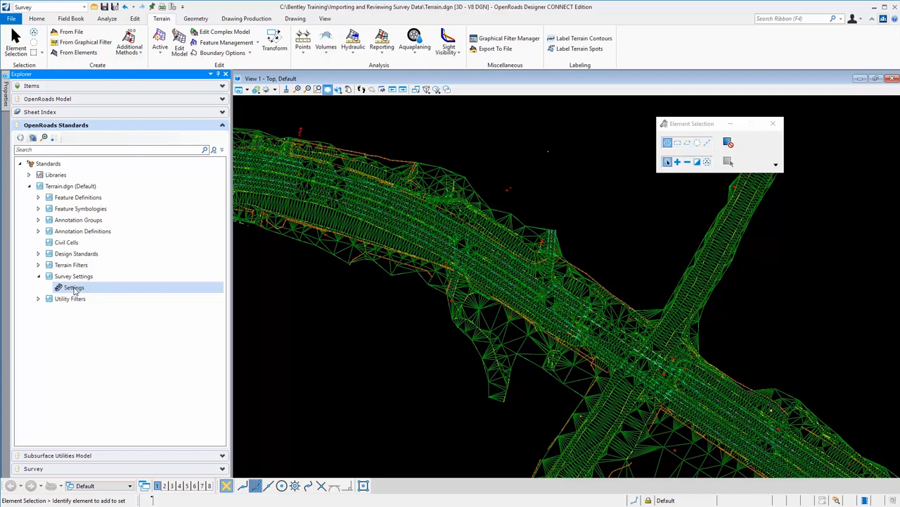
right_click(73, 287)
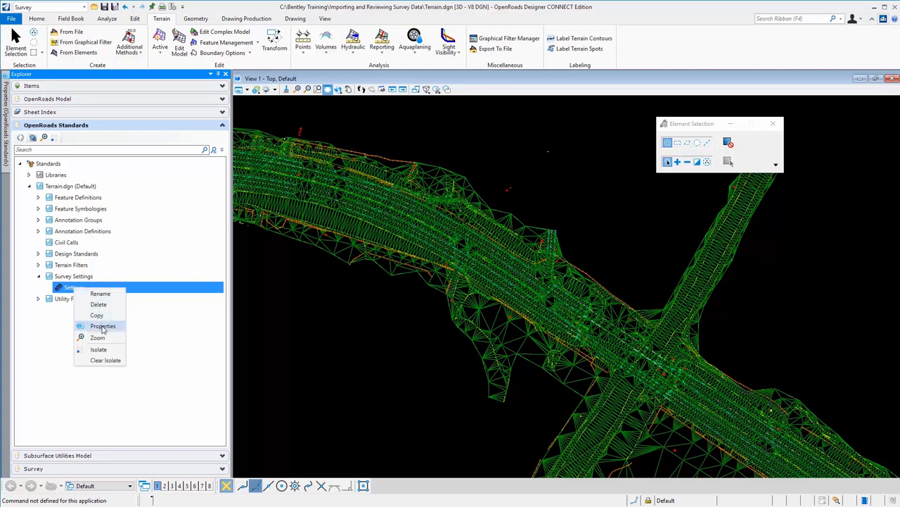
mouse_move(106, 330)
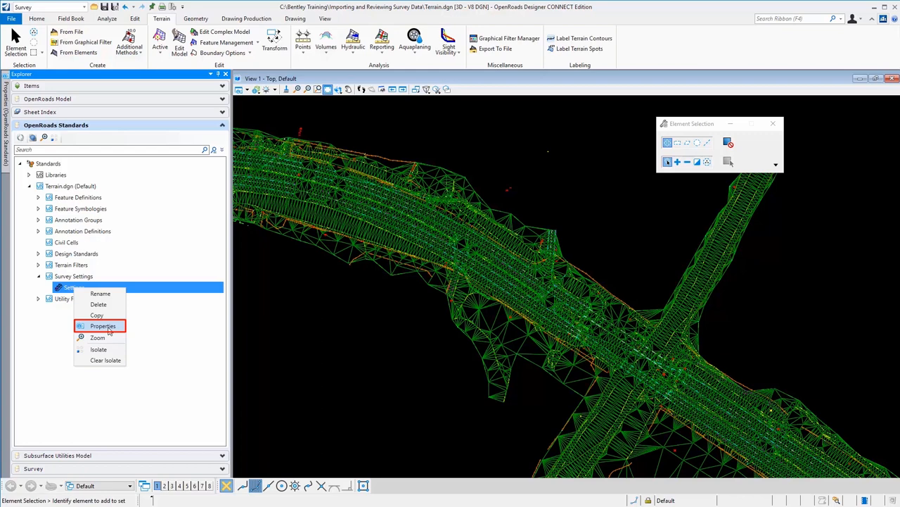
Show the Settings properties and review the Points and Linking Codes groups.
left_click(103, 327)
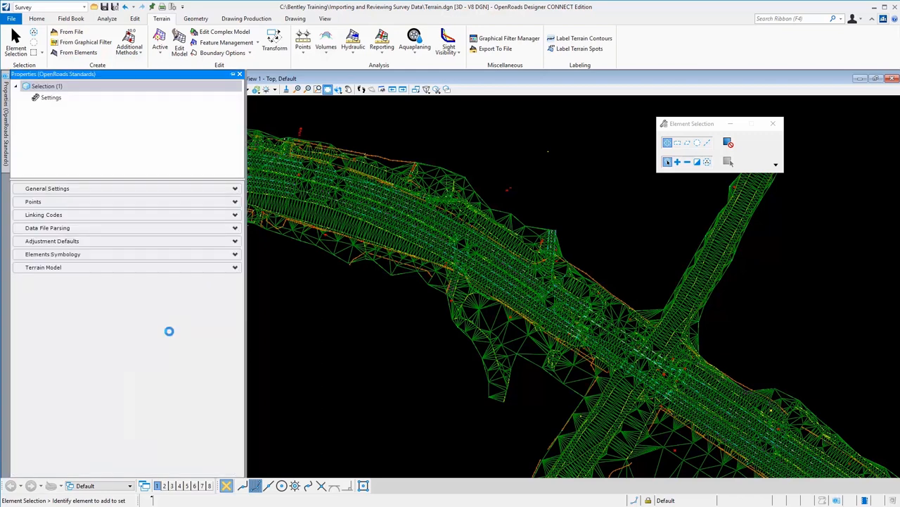
mouse_move(172, 332)
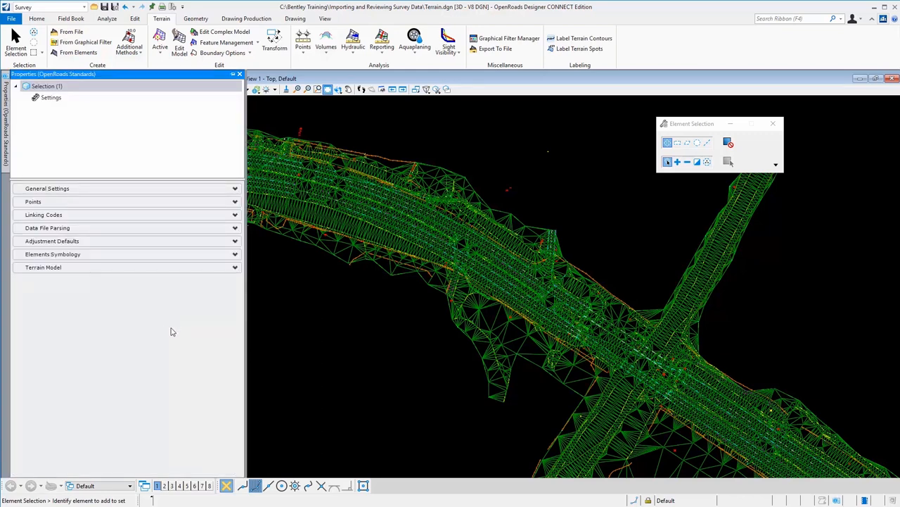
mouse_move(217, 197)
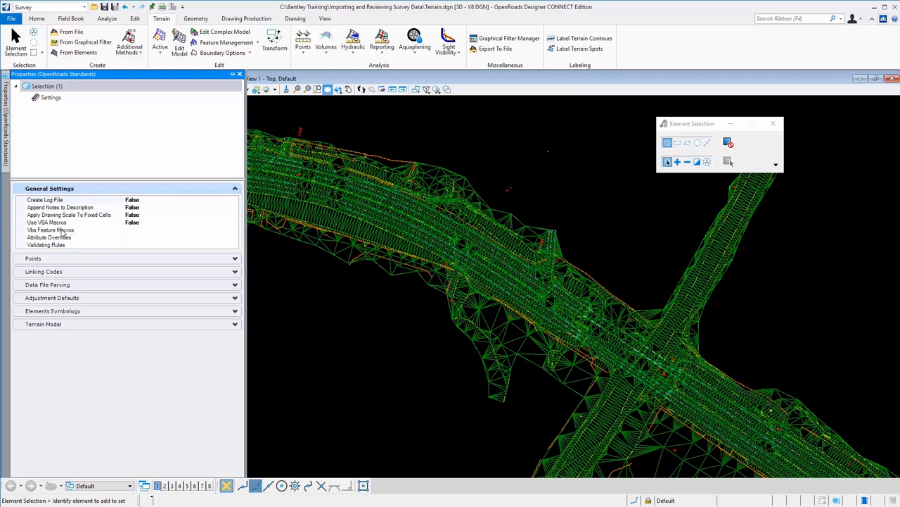
left_click(235, 189)
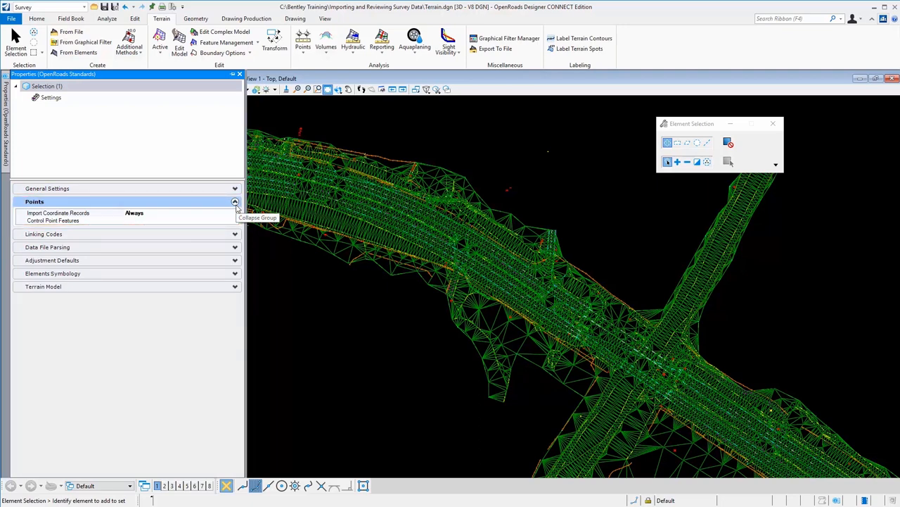
left_click(237, 203)
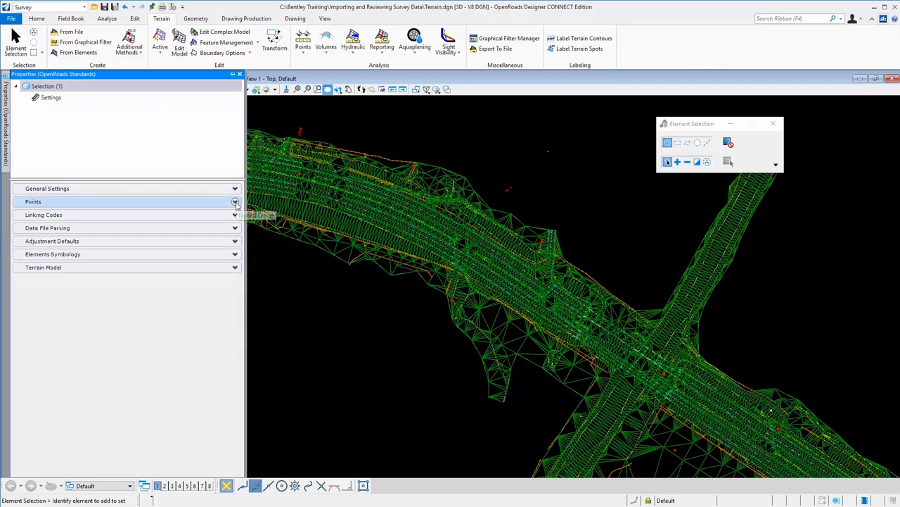
left_click(236, 214)
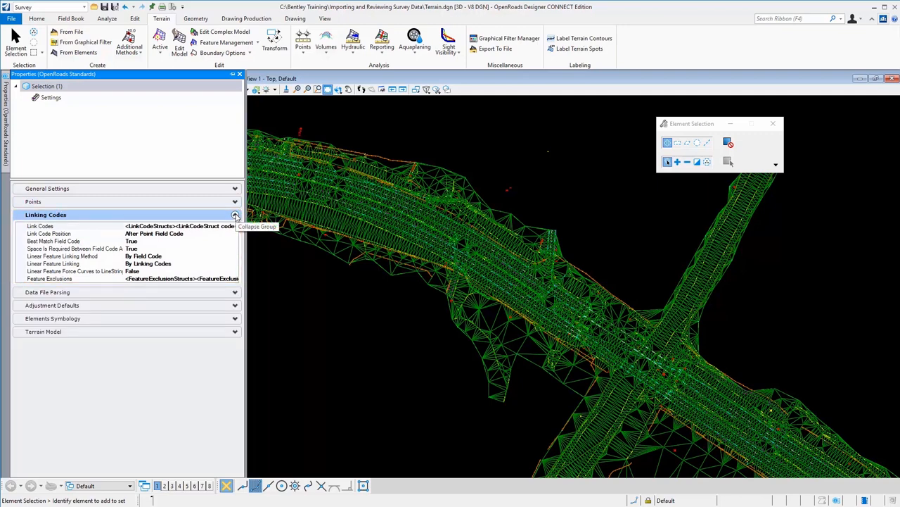
mouse_move(235, 214)
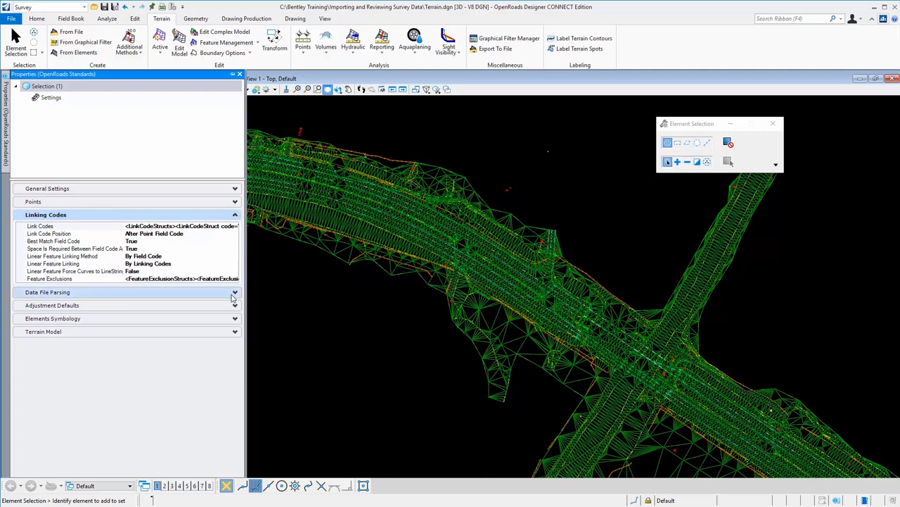
mouse_move(237, 304)
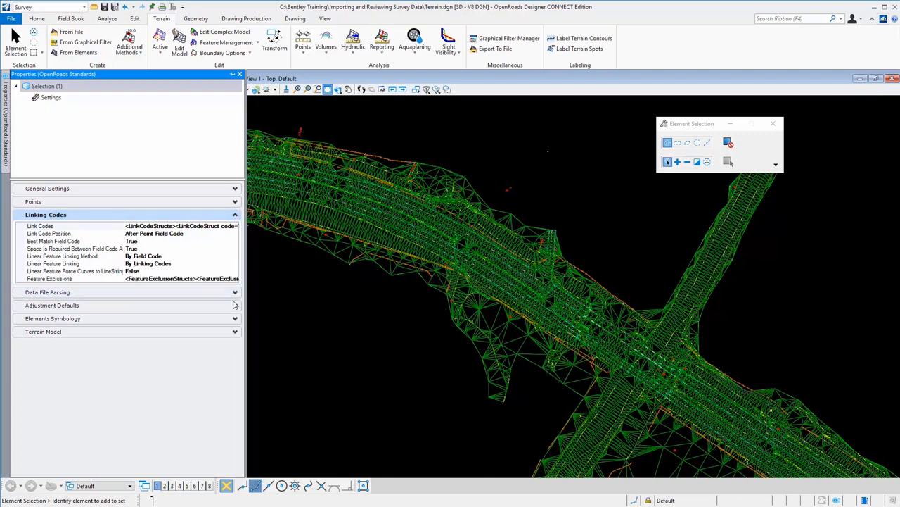
left_click(235, 214)
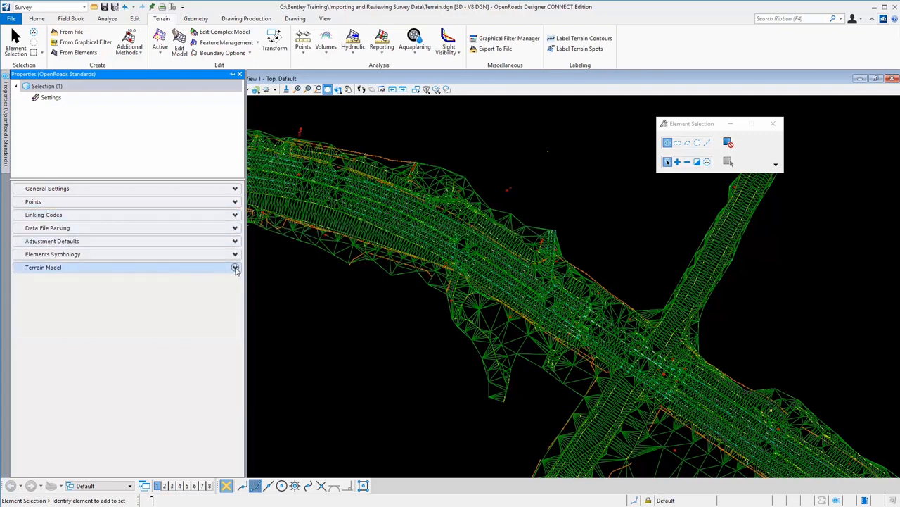
Expand Terrain Model and show the True/False choices for Create Terrain Model for All Field Books.
left_click(237, 267)
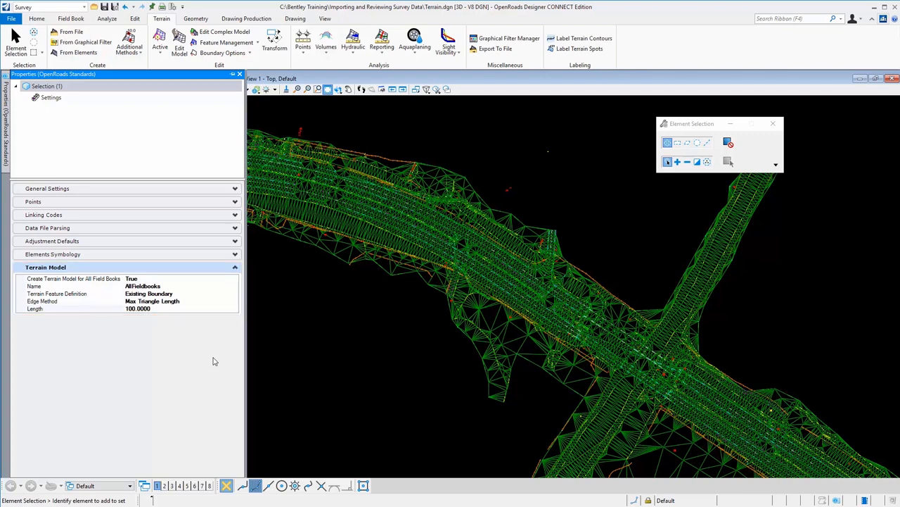
left_click(126, 278)
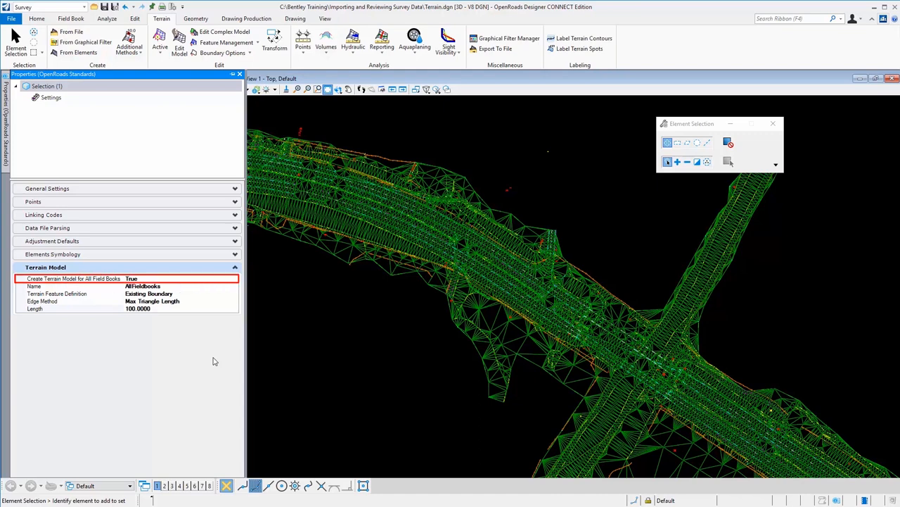
mouse_move(197, 335)
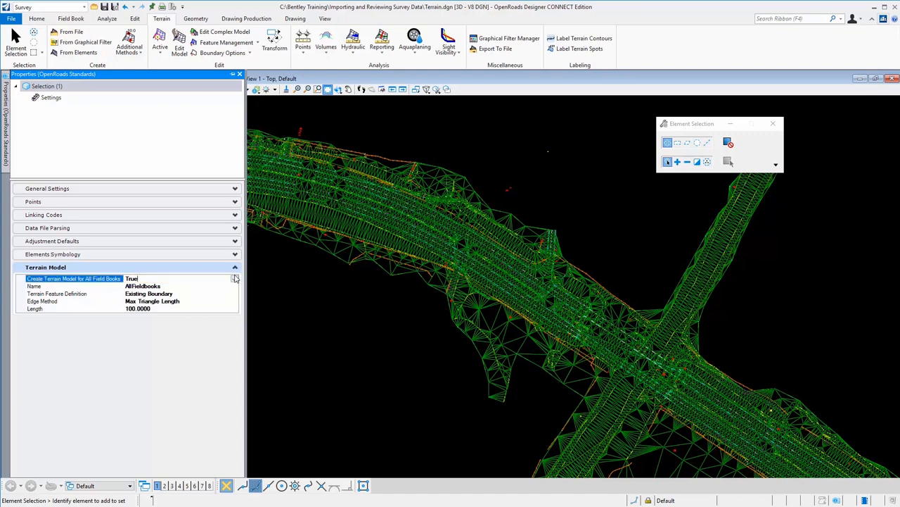
left_click(234, 279)
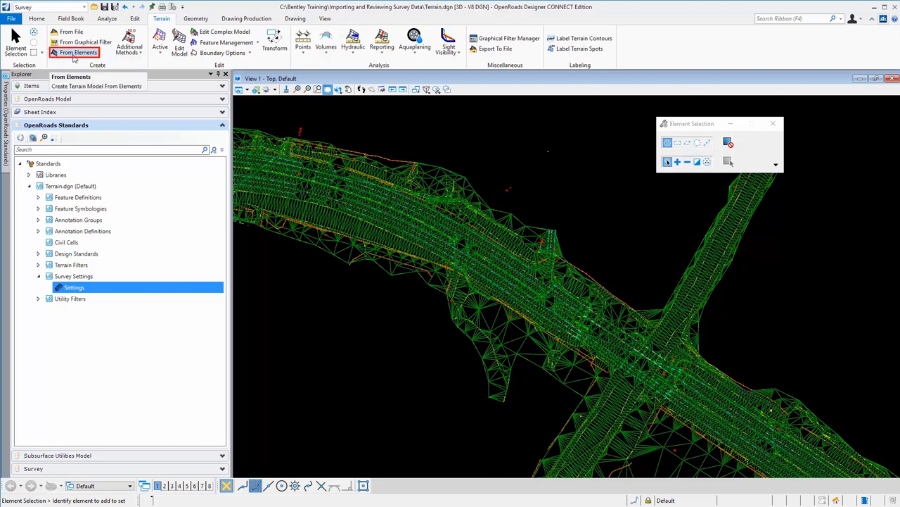
mouse_move(78, 59)
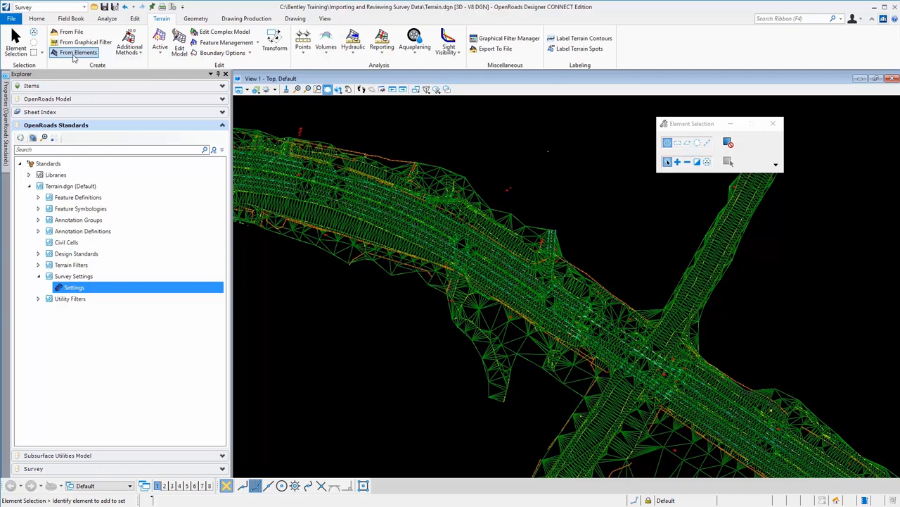
mouse_move(360, 311)
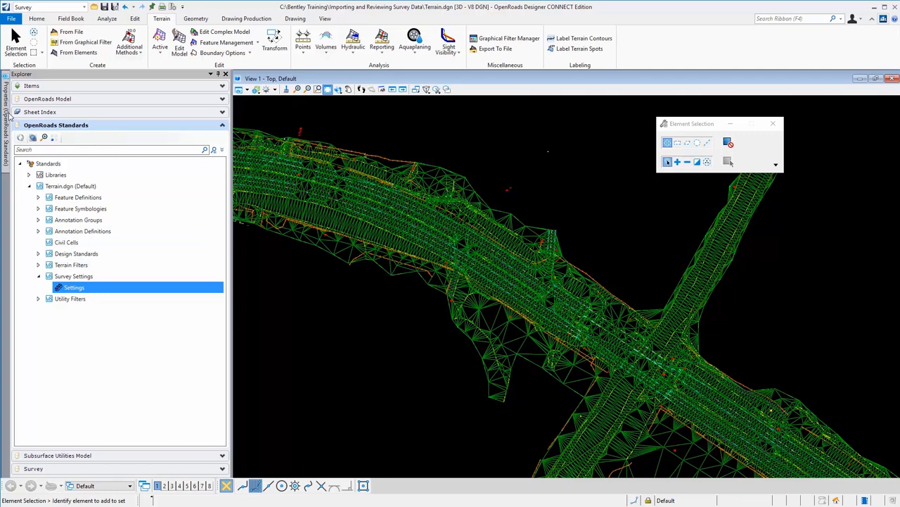
Review the terrain model Name and its Existing Boundary Terrain Feature Definition in survey Settings.
double_click(73, 287)
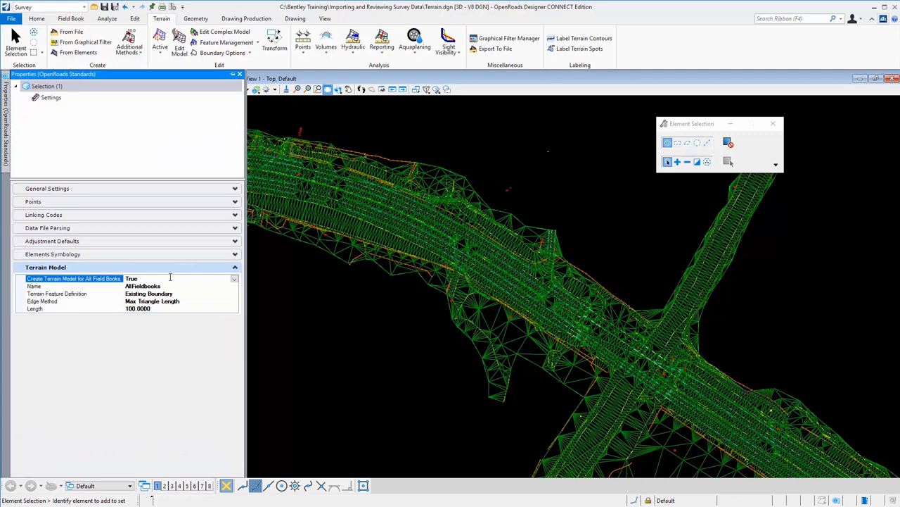
mouse_move(155, 279)
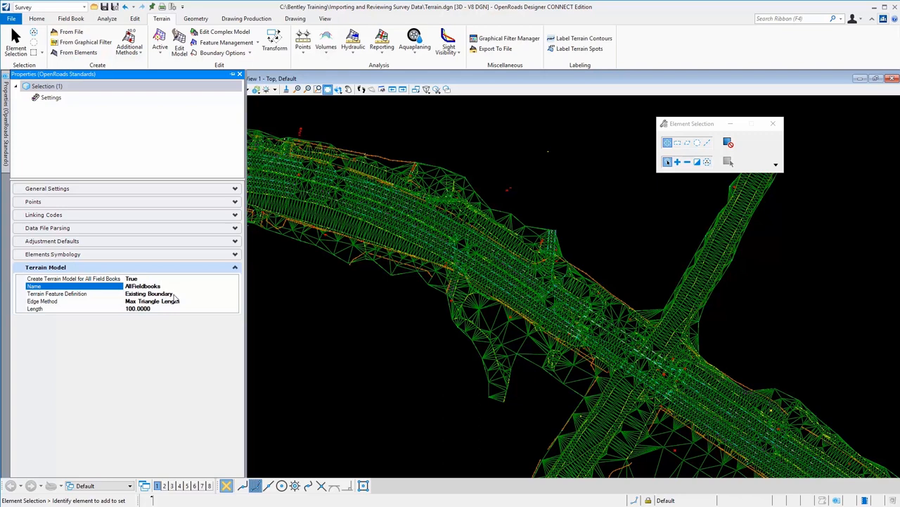
left_click(73, 294)
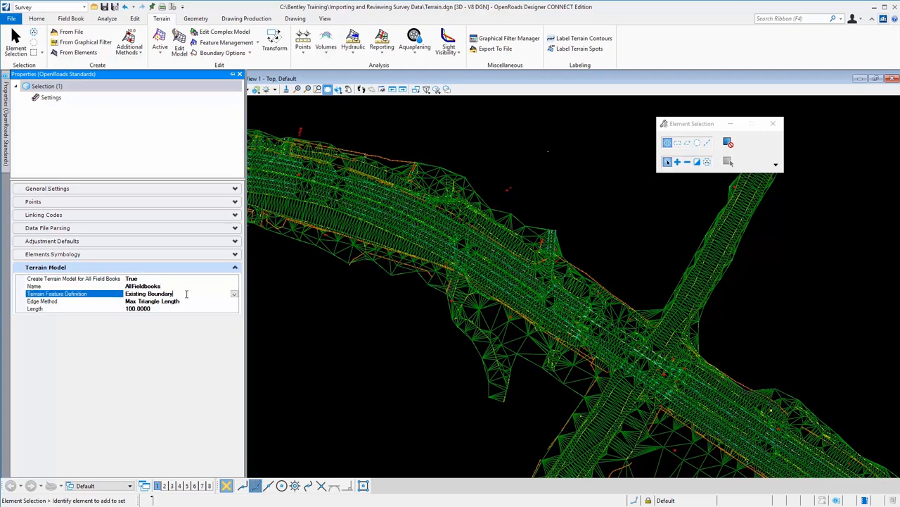
left_click(155, 294)
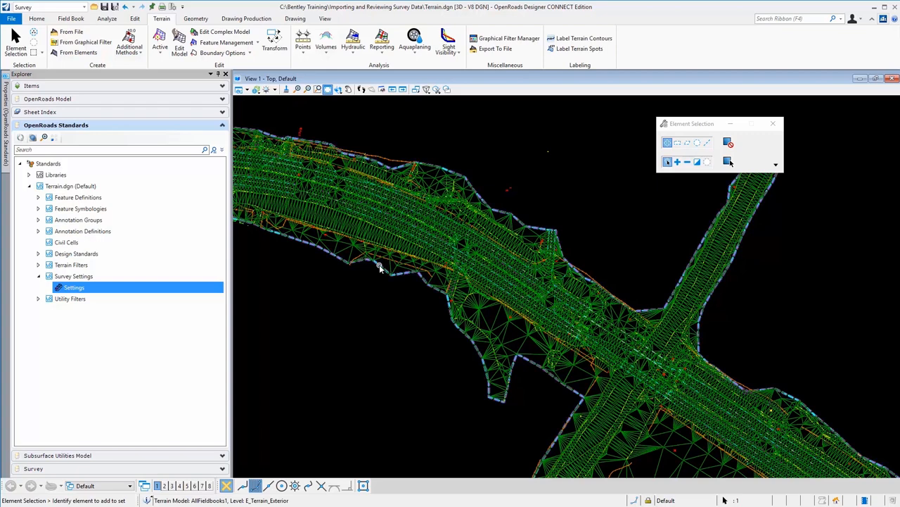
Turn off triangle display for the terrain model, leaving only survey linework visible.
left_click(380, 267)
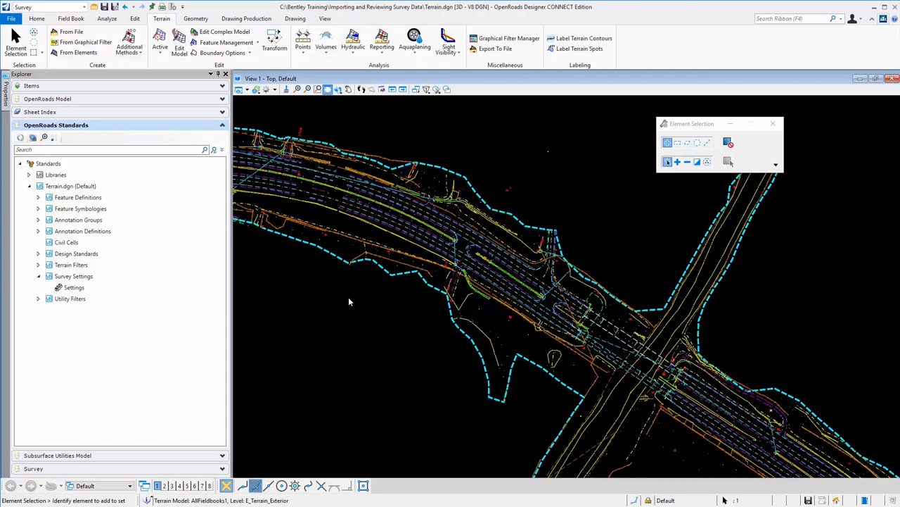
mouse_move(326, 253)
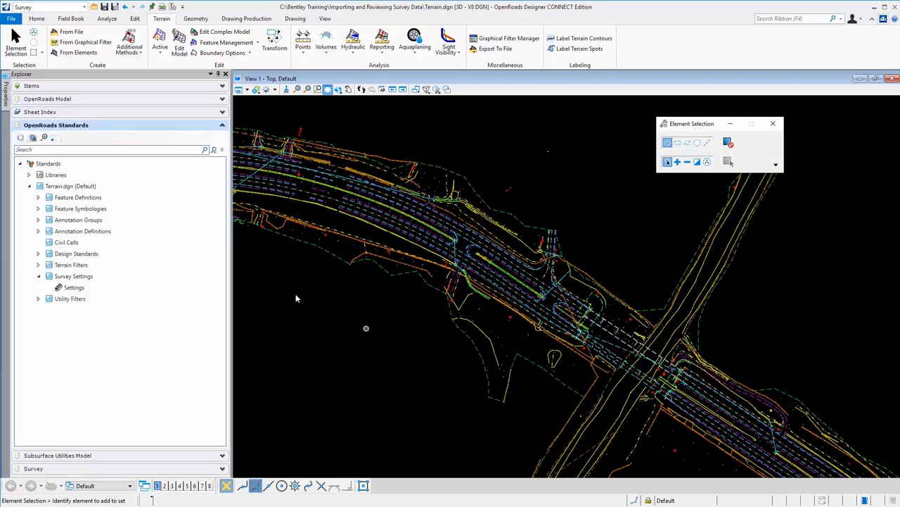
right_click(73, 287)
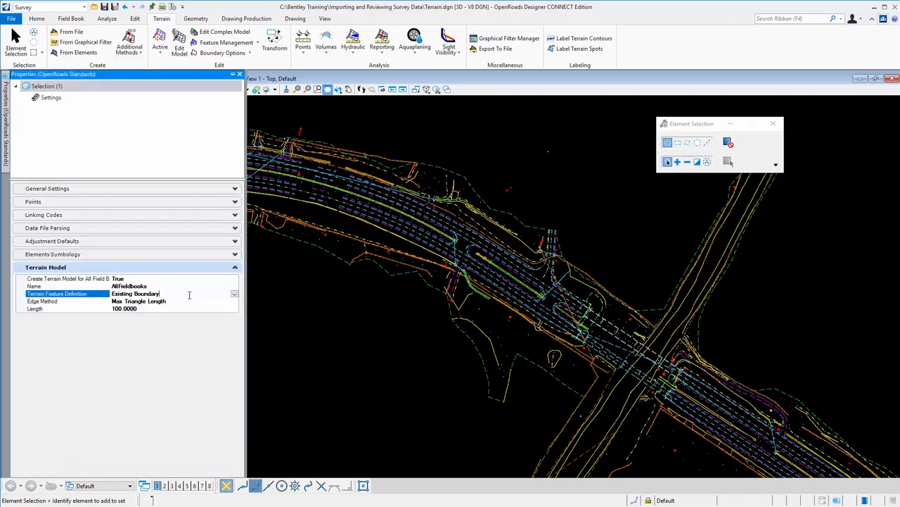
left_click(234, 294)
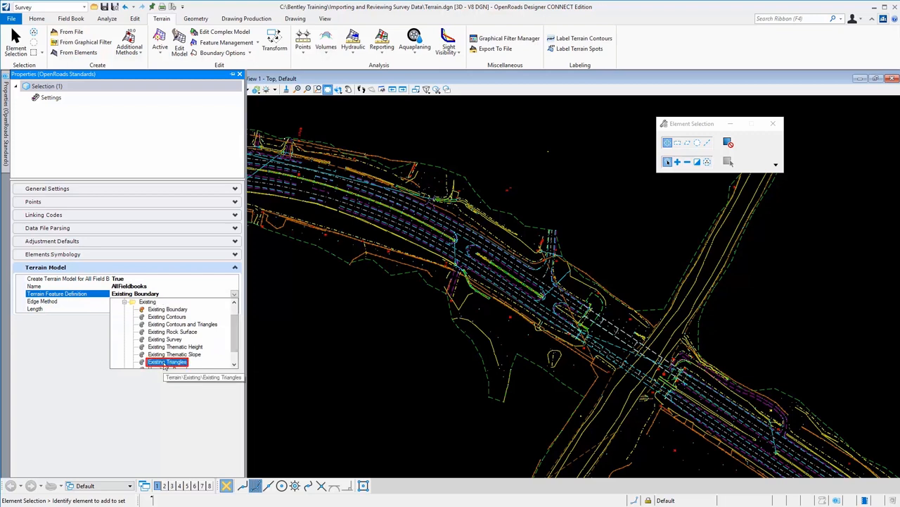
left_click(168, 362)
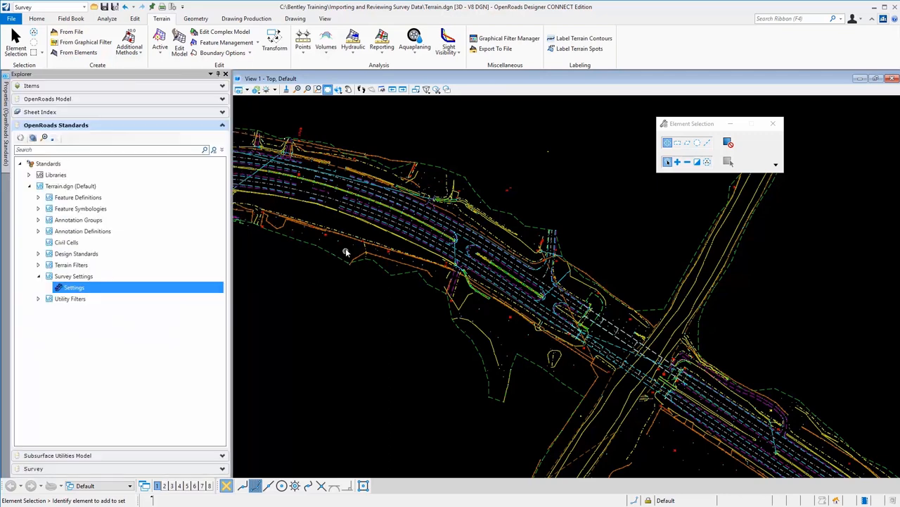
mouse_move(335, 256)
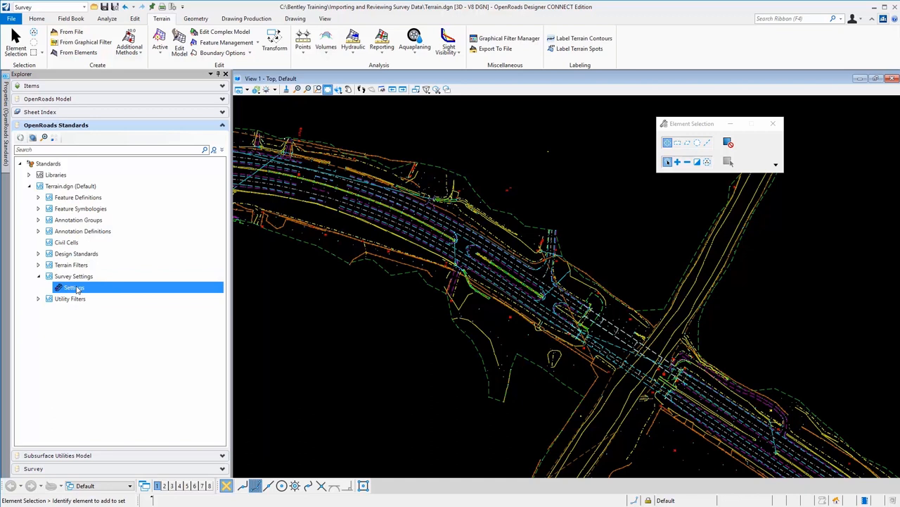
mouse_move(90, 294)
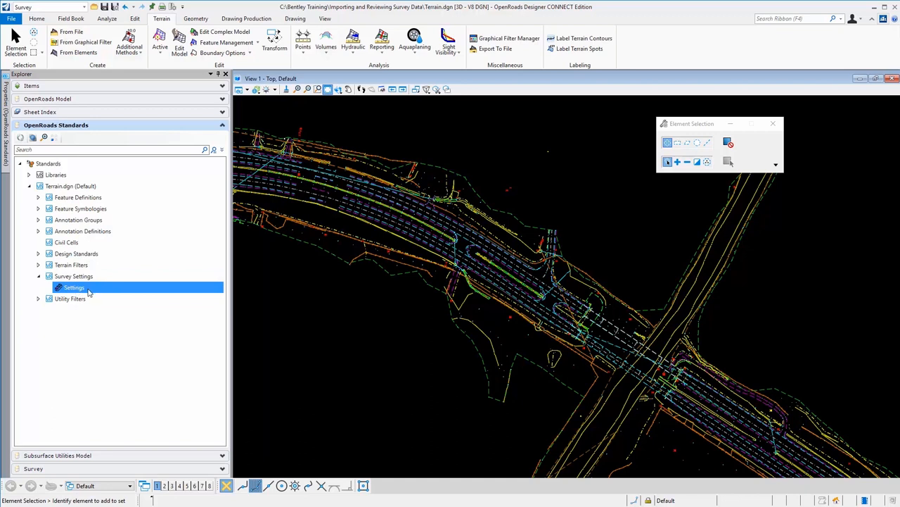
Check Terrain Model settings in Properties, then select the AllFieldBooks terrain to show its triangles.
right_click(74, 288)
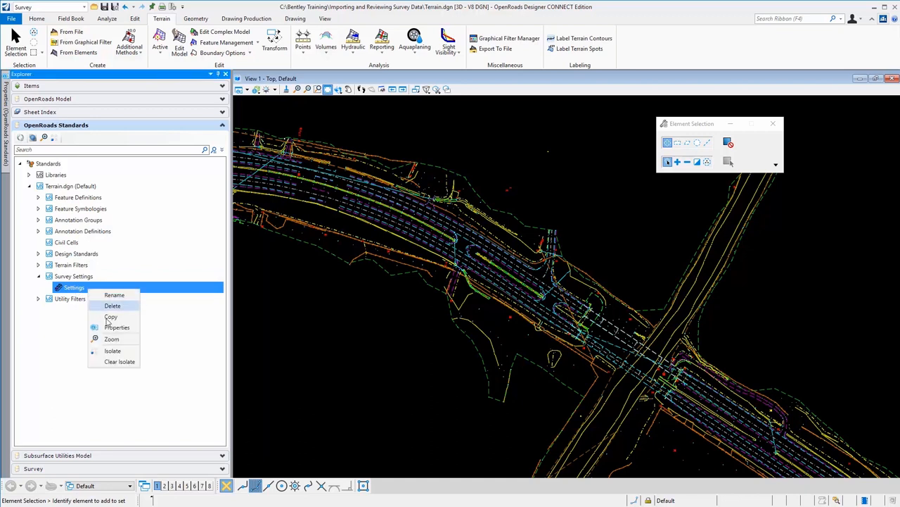
left_click(117, 326)
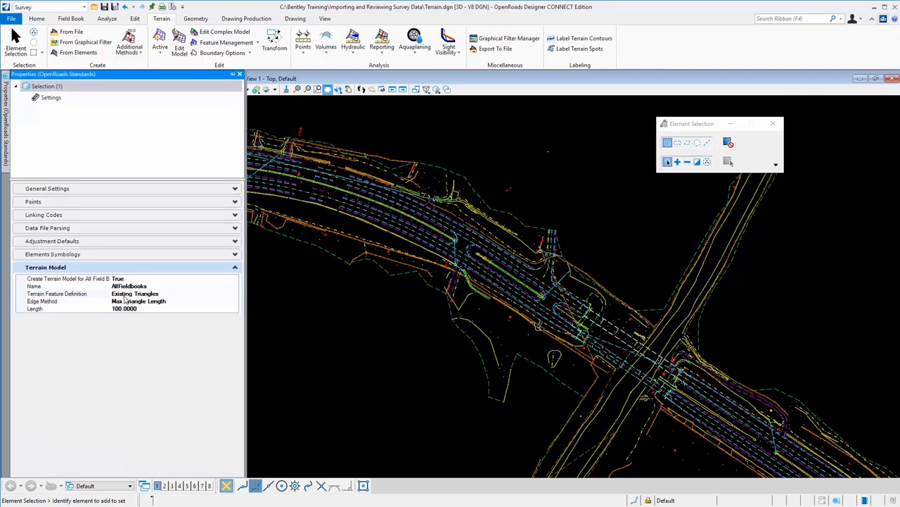
mouse_move(172, 315)
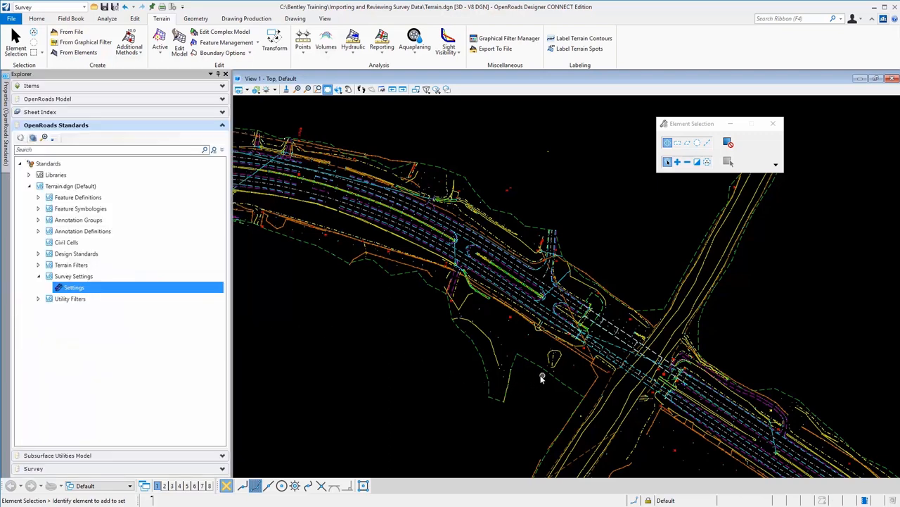
mouse_move(509, 383)
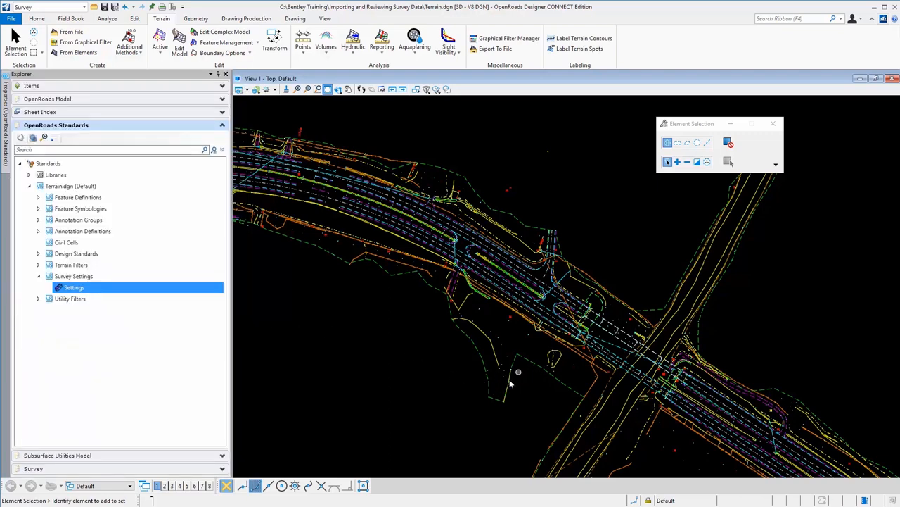
mouse_move(540, 385)
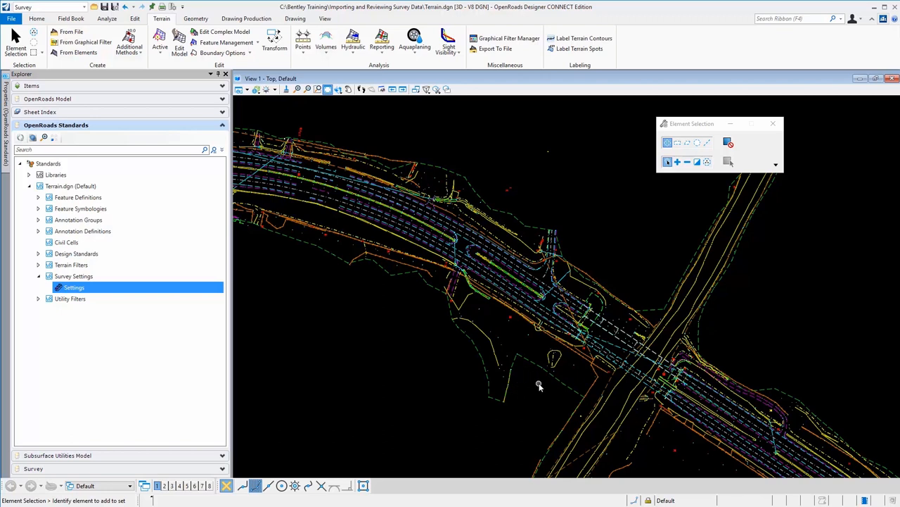
mouse_move(541, 391)
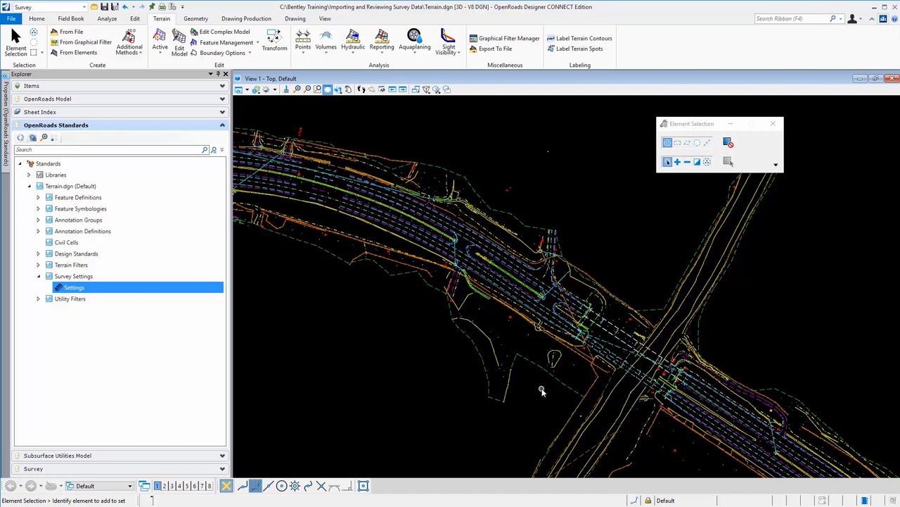
mouse_move(494, 380)
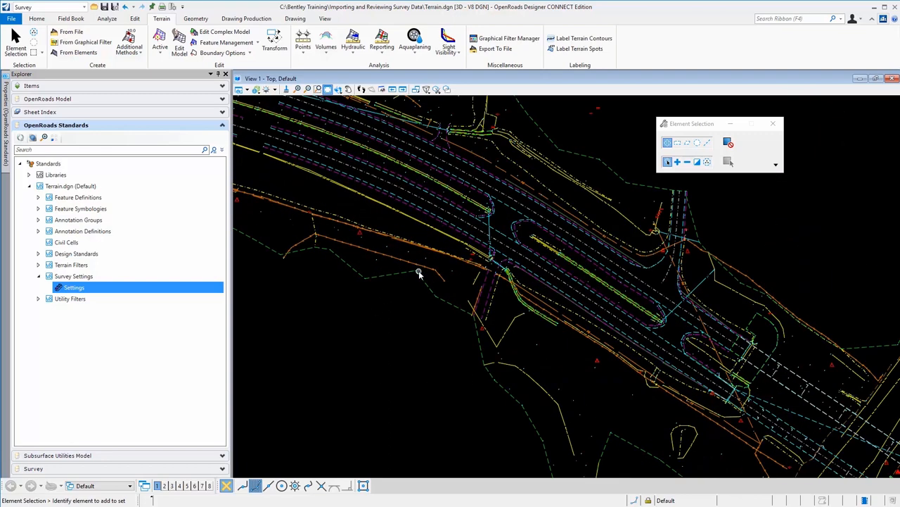
mouse_move(397, 275)
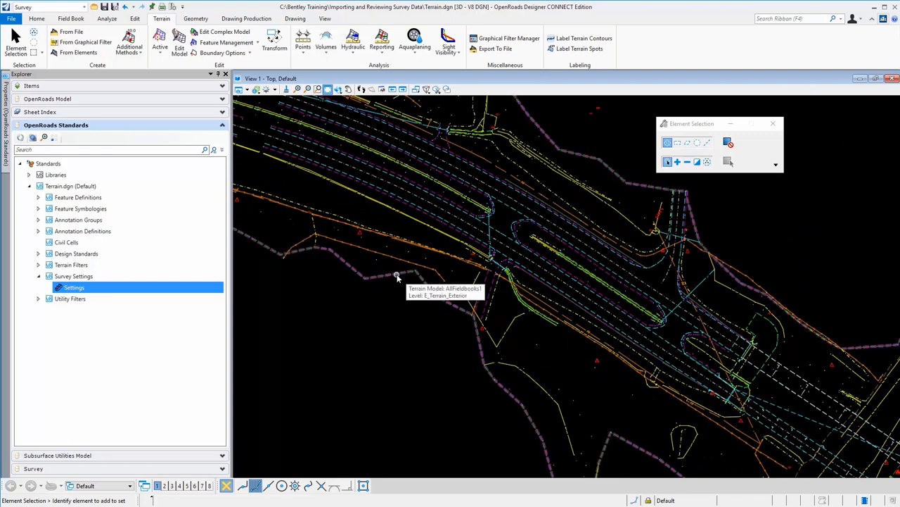
left_click(397, 274)
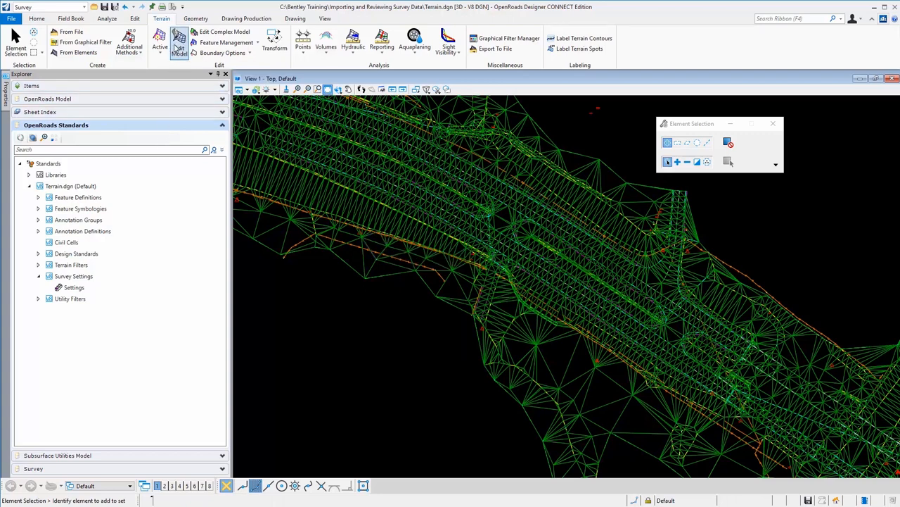
Attempt Edit Terrain Model on the survey terrain (Not an editable Terrain) and review survey Settings properties.
left_click(180, 43)
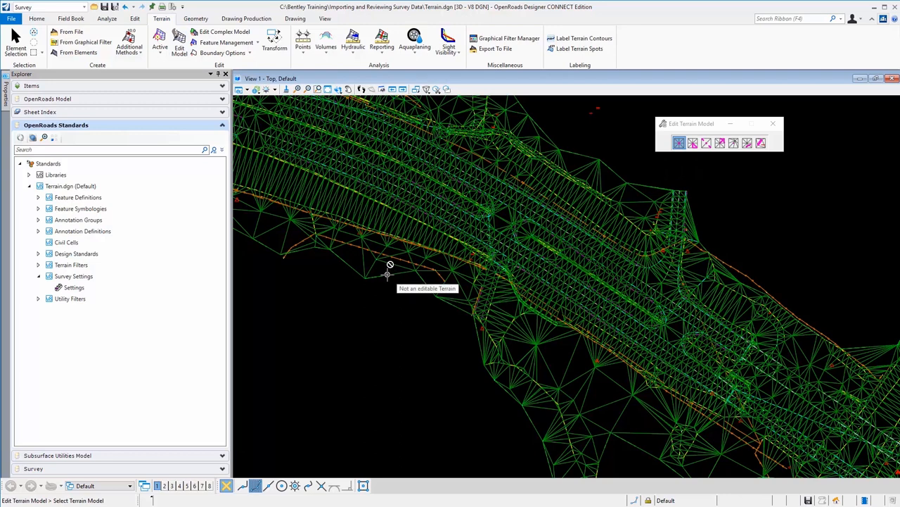
left_click(692, 142)
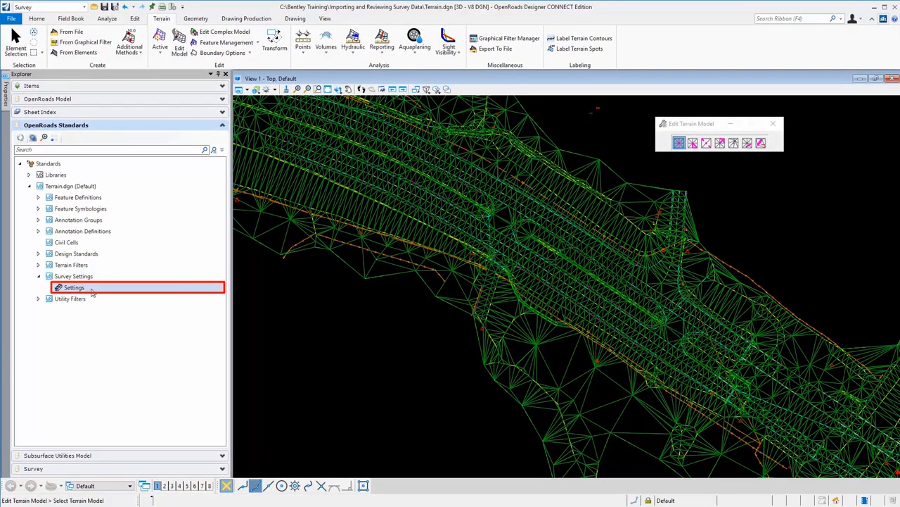
right_click(73, 287)
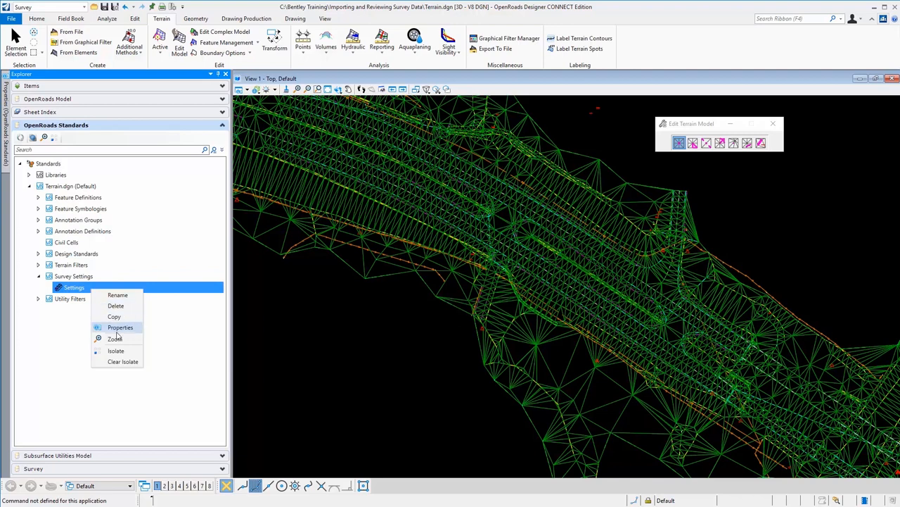
left_click(120, 326)
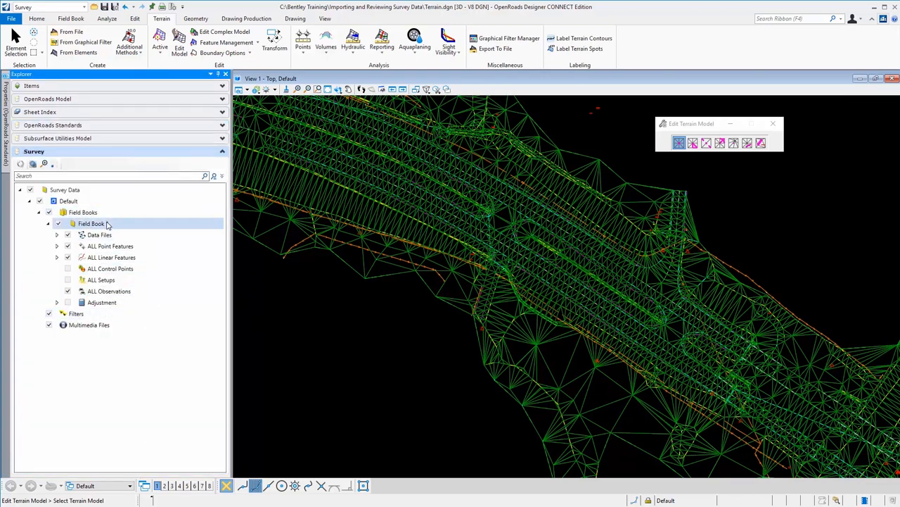
Deactivate Survey Processing Rules on the Default survey data so its terrain becomes editable.
left_click(91, 223)
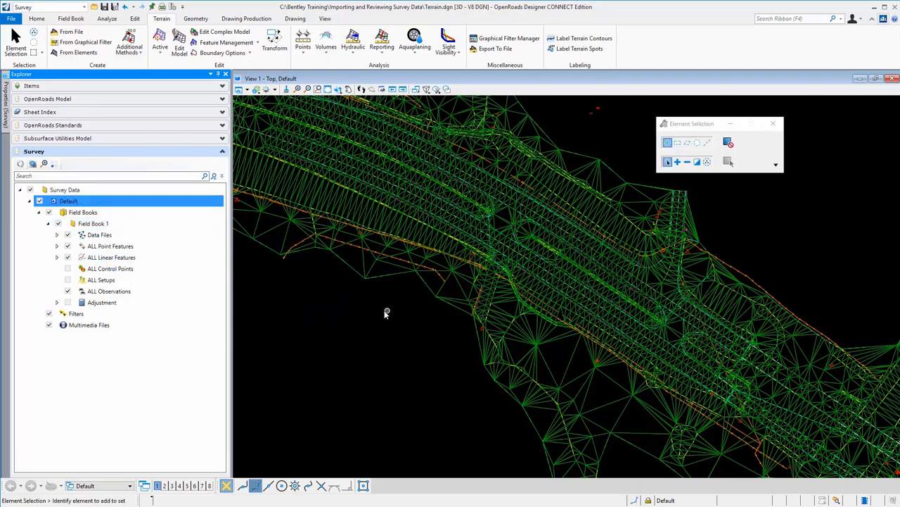
mouse_move(346, 266)
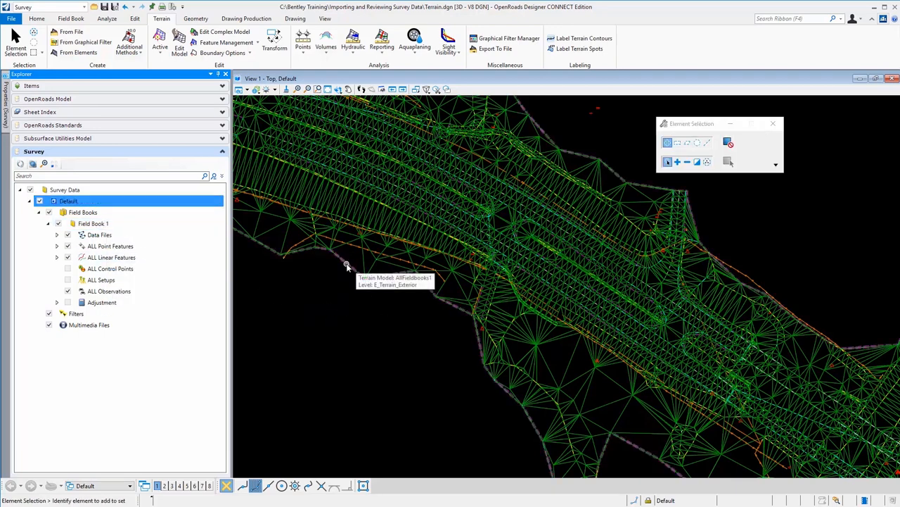
mouse_move(355, 264)
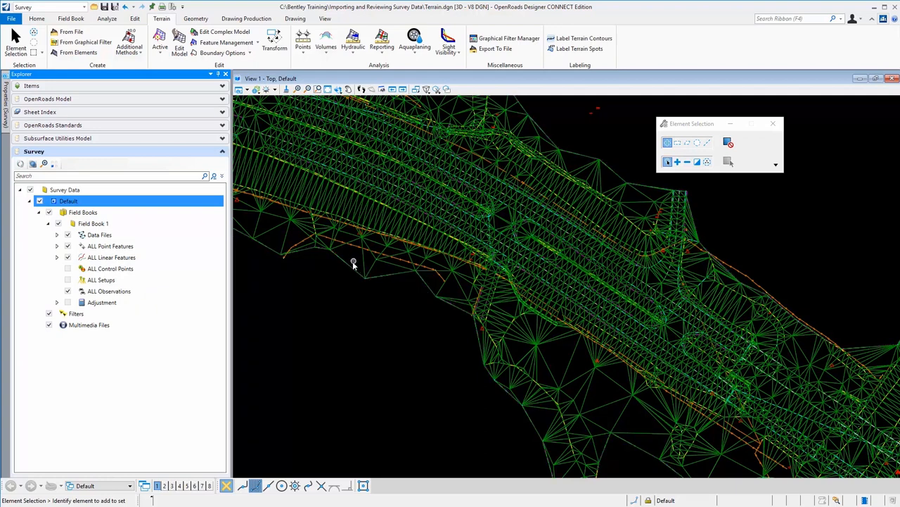
mouse_move(352, 266)
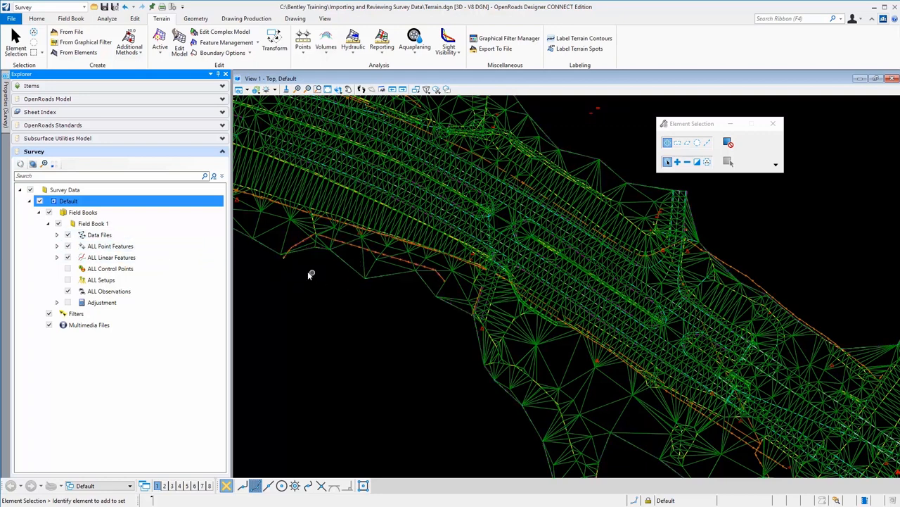
left_click(93, 223)
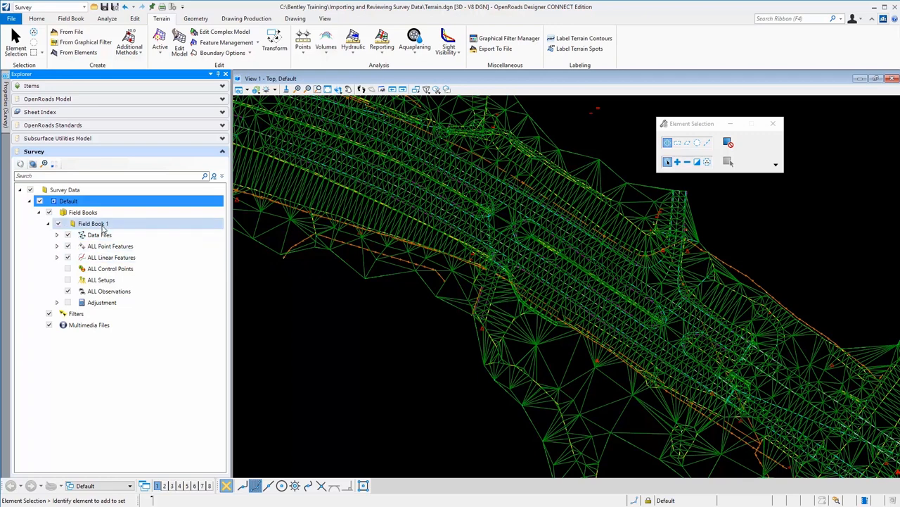
right_click(67, 200)
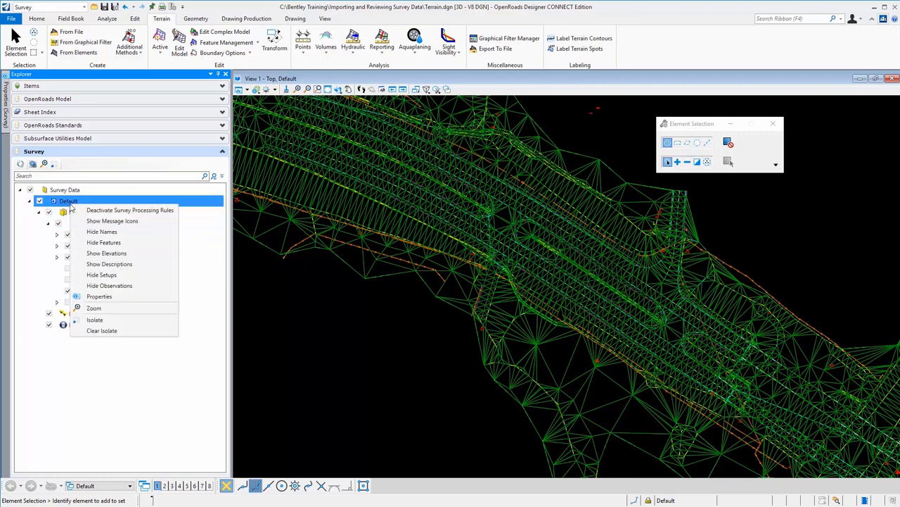
mouse_move(113, 220)
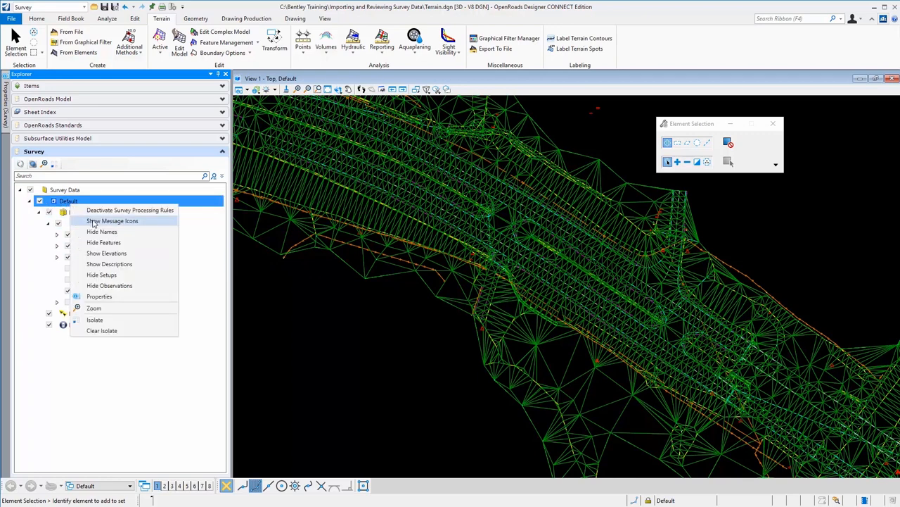
mouse_move(130, 209)
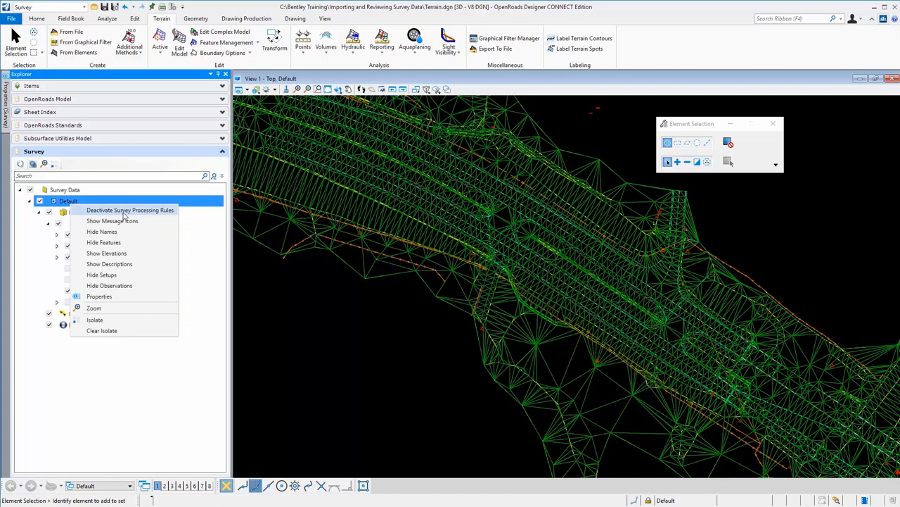
mouse_move(130, 209)
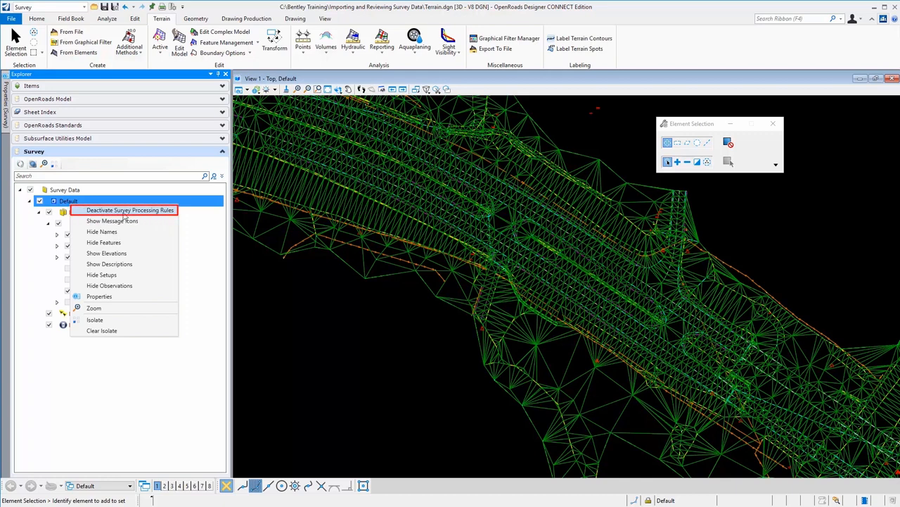
left_click(129, 210)
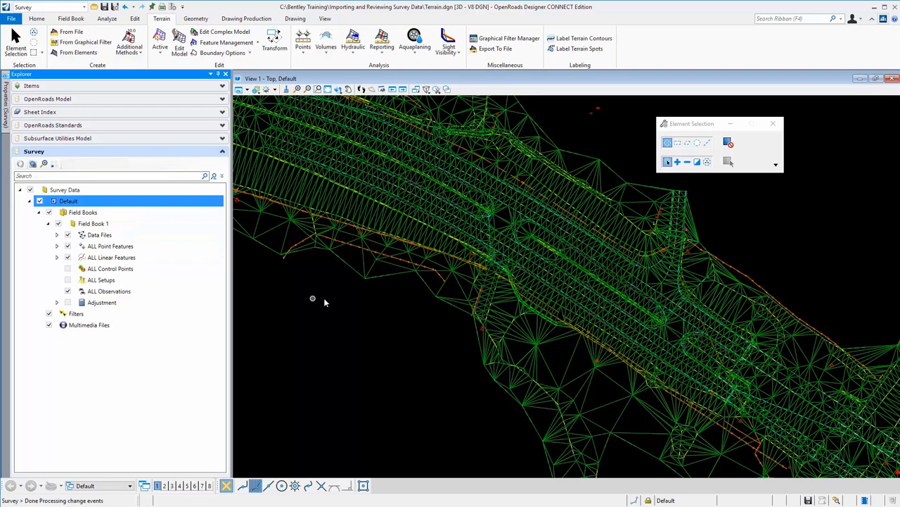
mouse_move(296, 232)
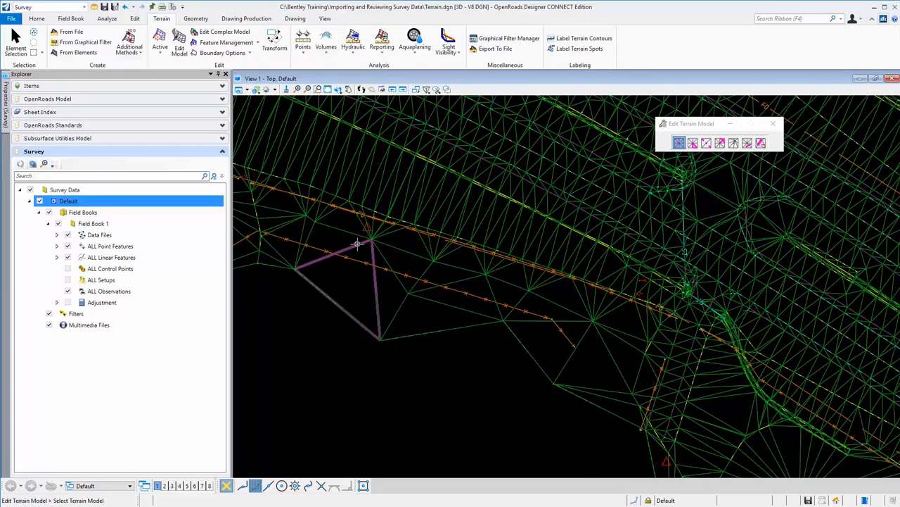
Delete a vertex from the now-editable terrain and ready the Swap Line tool on a triangle edge.
left_click(678, 144)
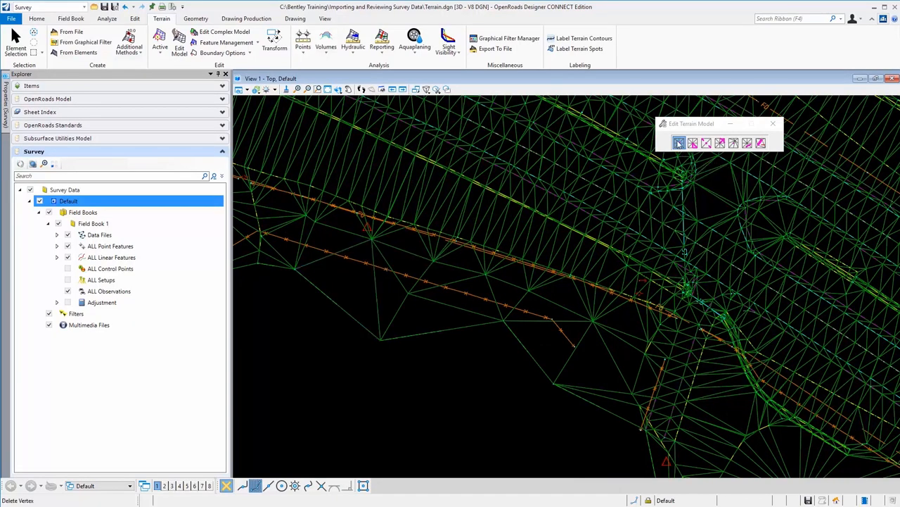
mouse_move(707, 143)
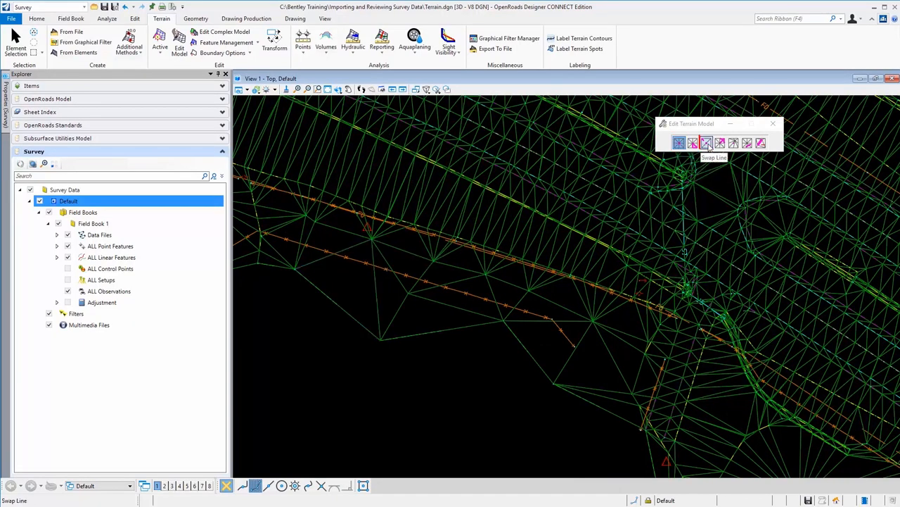
left_click(706, 143)
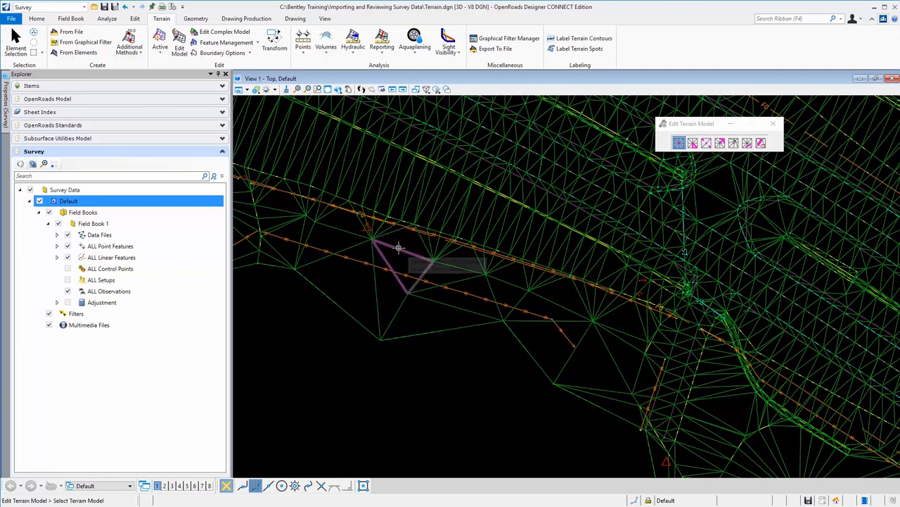
mouse_move(399, 248)
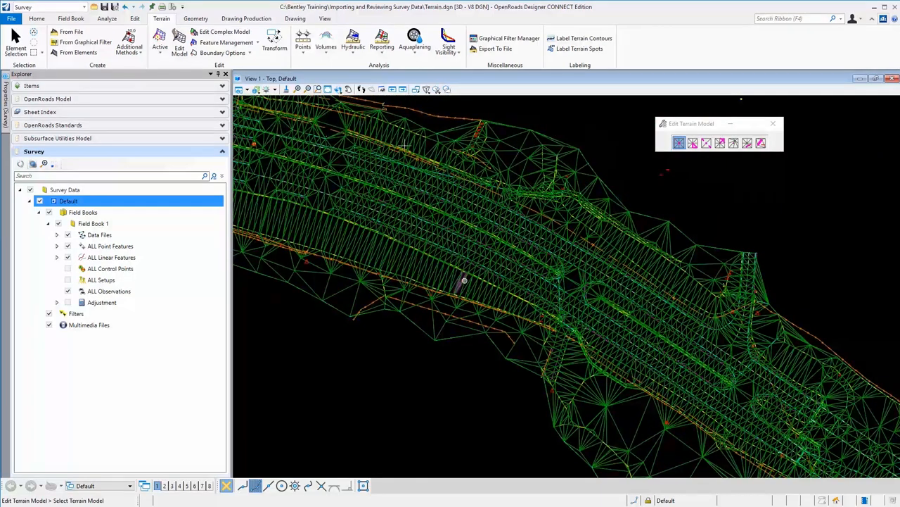
Run Report Crossing Features with Apply Elevation Tolerance to list every crossing breakline.
left_click(381, 42)
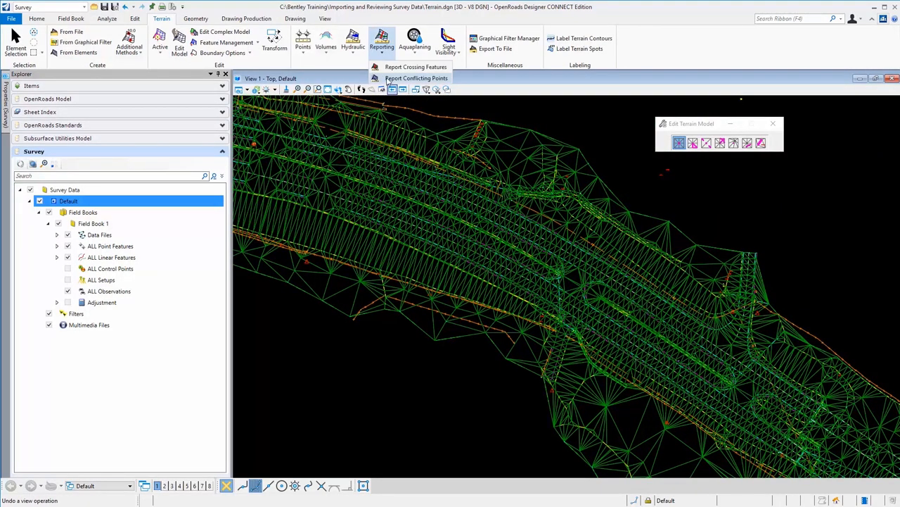
mouse_move(415, 66)
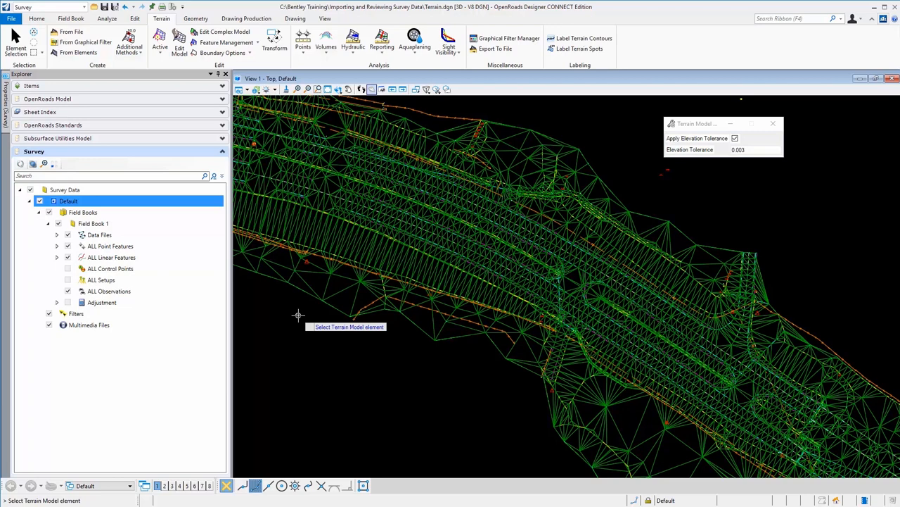
mouse_move(302, 315)
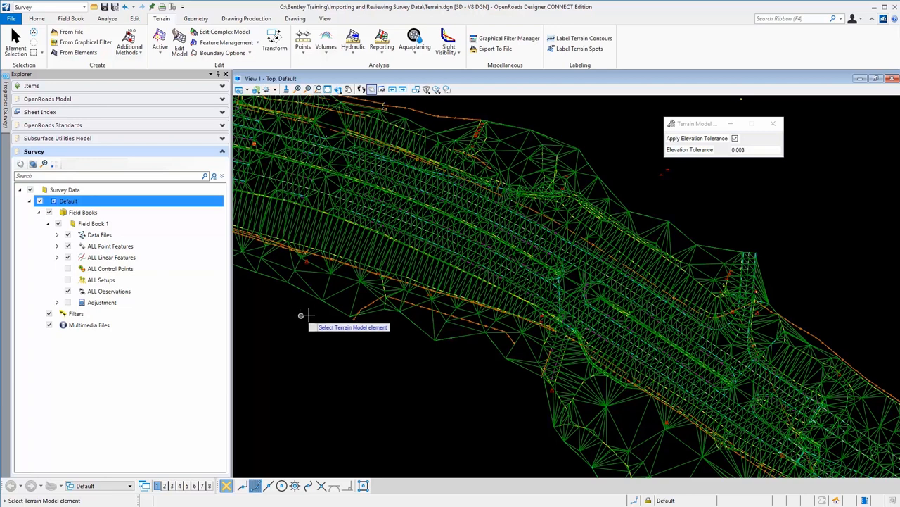
mouse_move(331, 308)
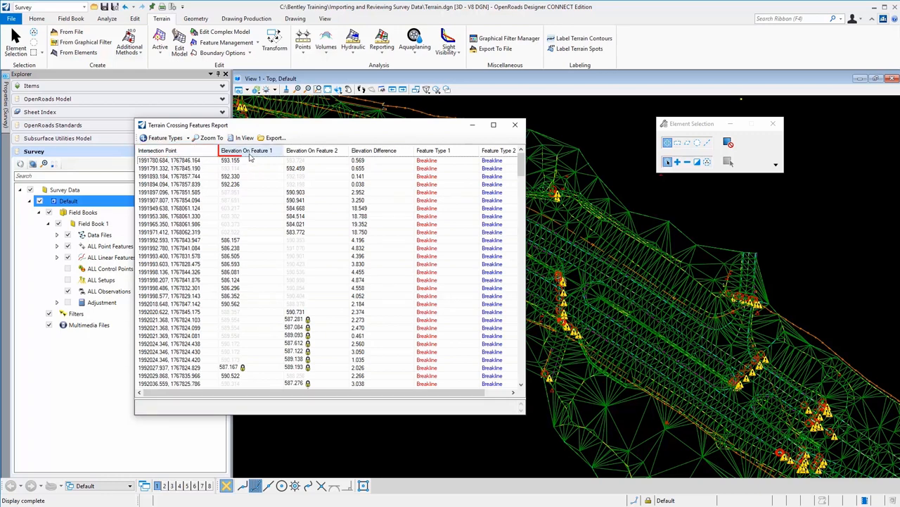
Zoom to the third reported crossing where an orange and a blue breakline intersect.
left_click(251, 151)
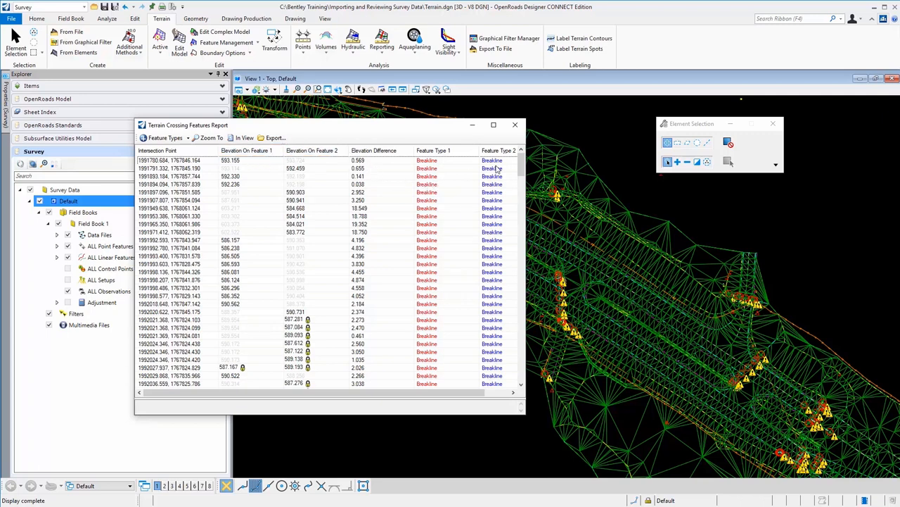
mouse_move(411, 139)
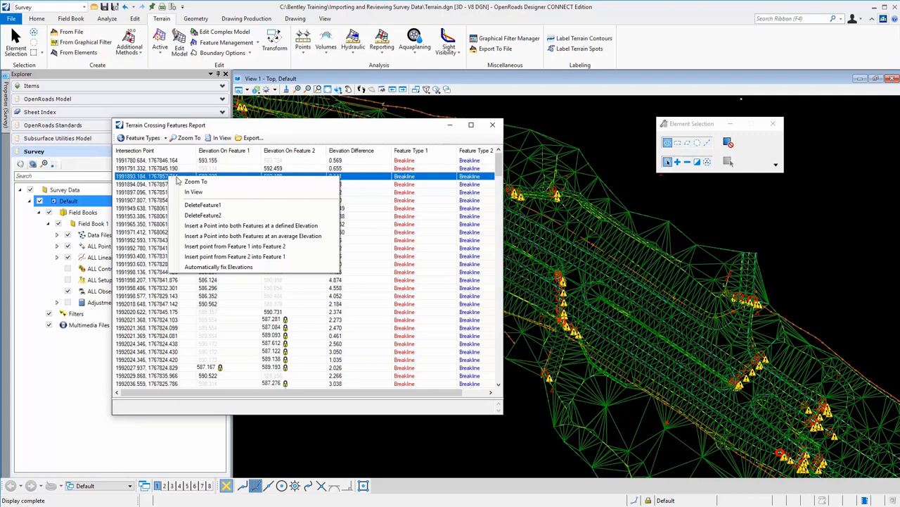
mouse_move(197, 182)
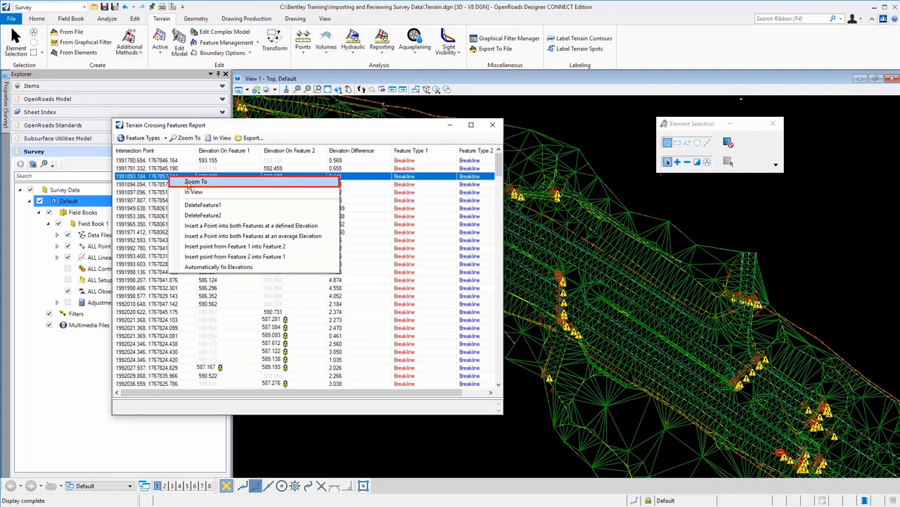
left_click(196, 181)
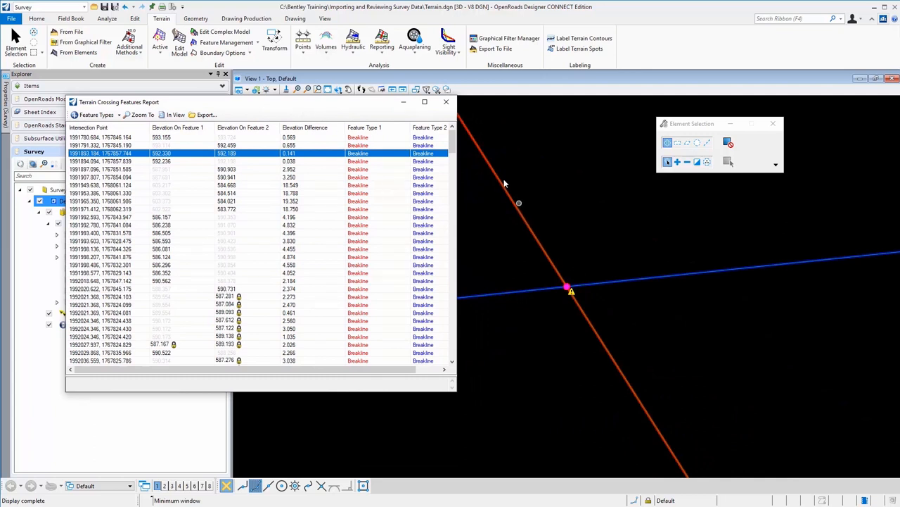
mouse_move(491, 279)
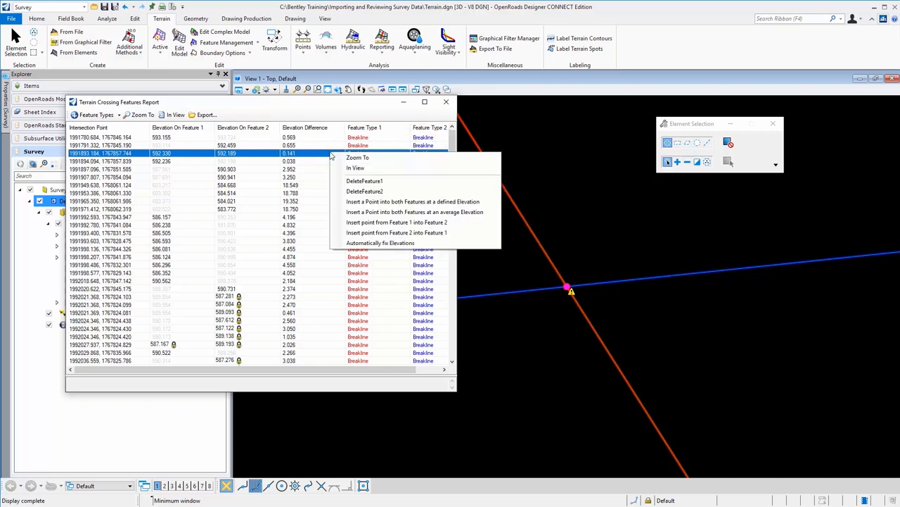
mouse_move(355, 169)
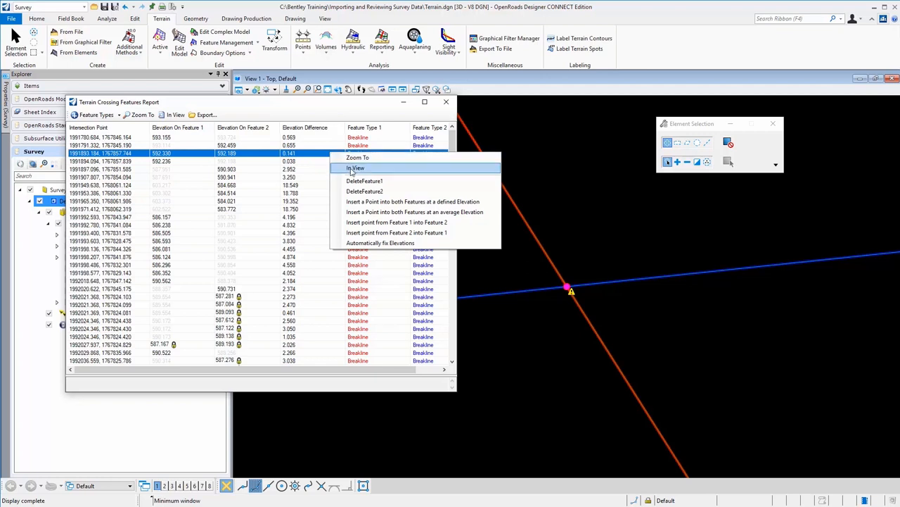
mouse_move(414, 203)
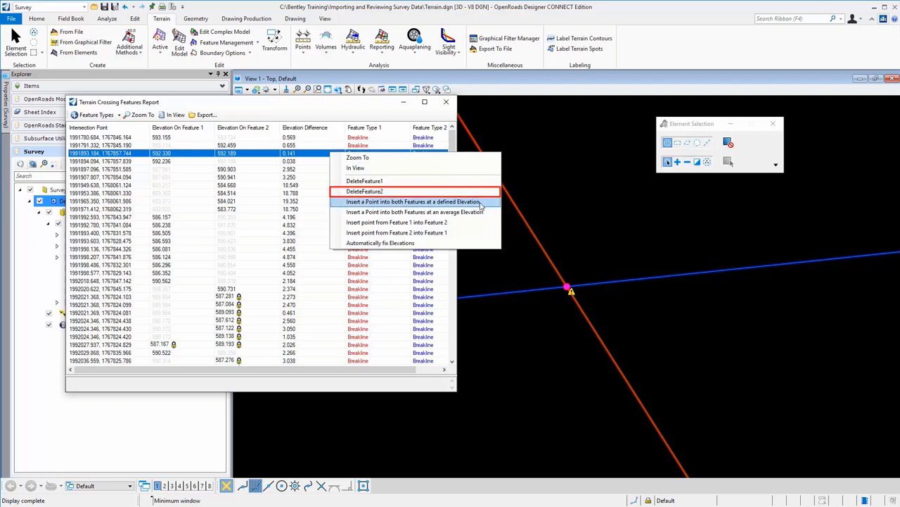
mouse_move(414, 203)
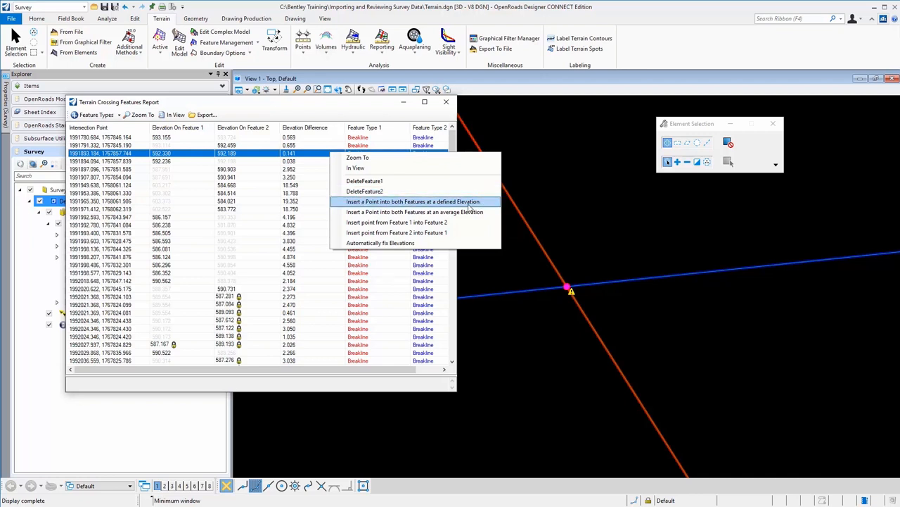
mouse_move(415, 211)
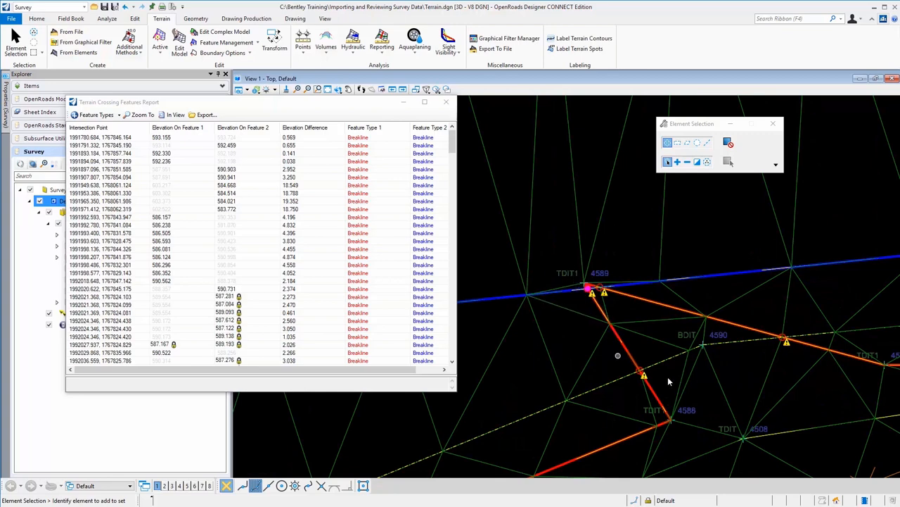
mouse_move(588, 284)
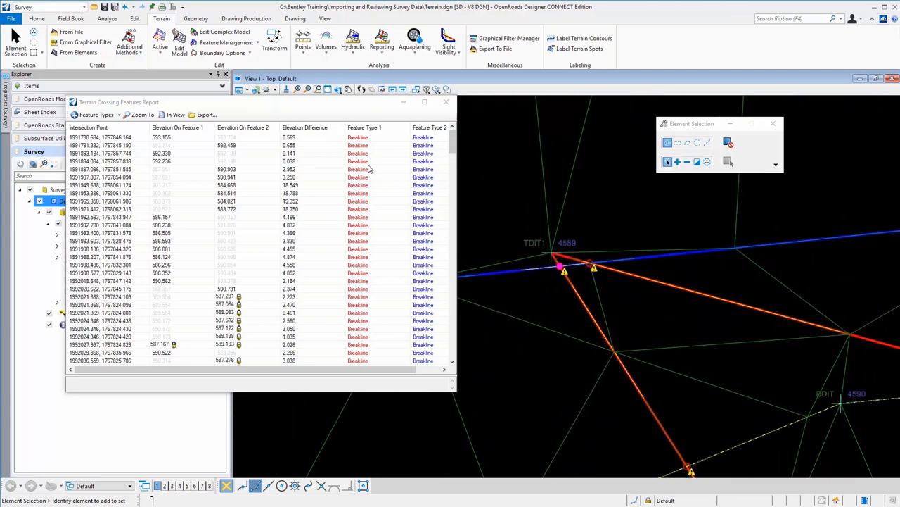
Insert a point into both crossing breaklines at their average elevation (592.26).
right_click(127, 152)
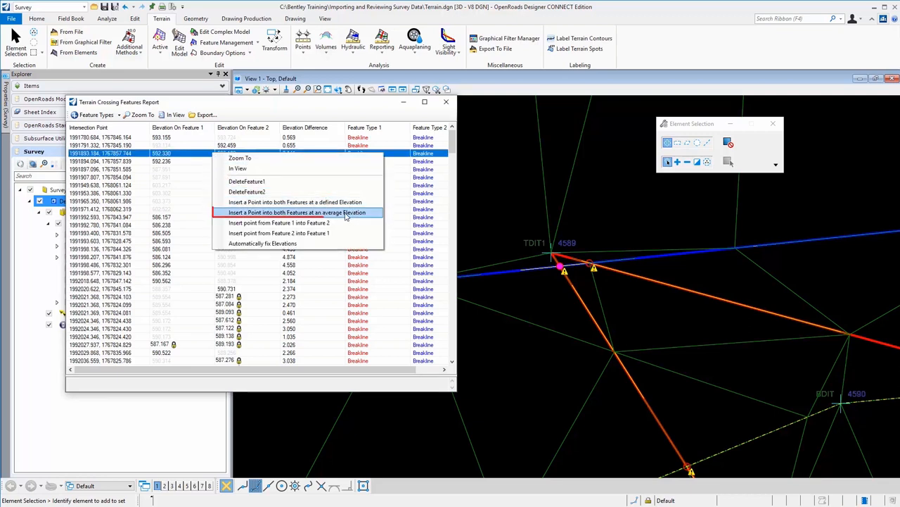
left_click(296, 211)
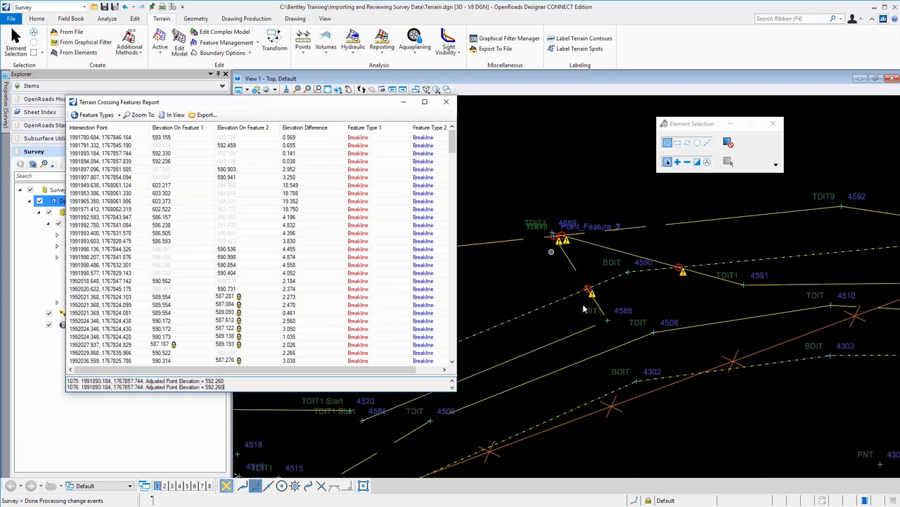
mouse_move(630, 290)
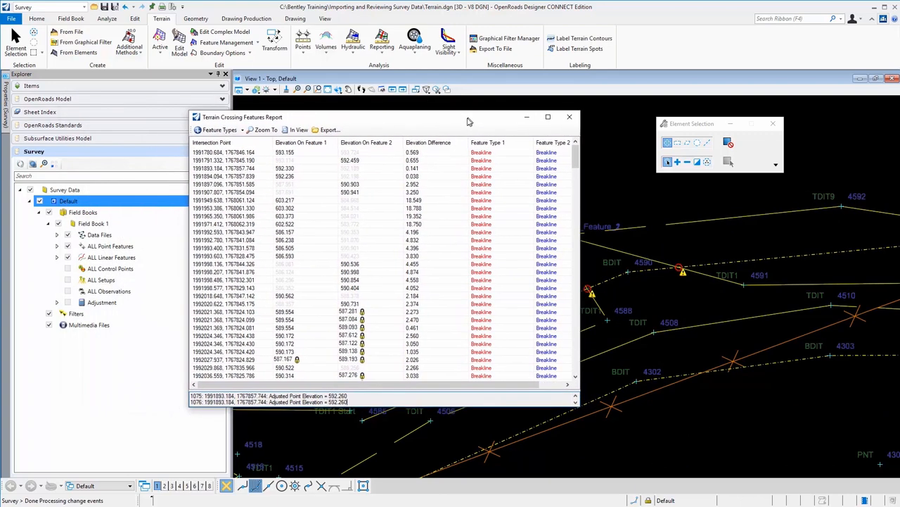
mouse_move(647, 168)
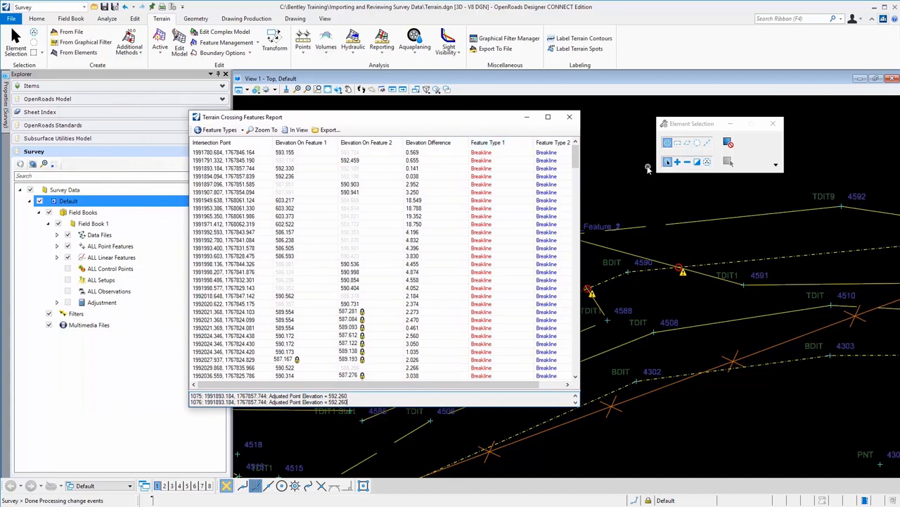
mouse_move(617, 172)
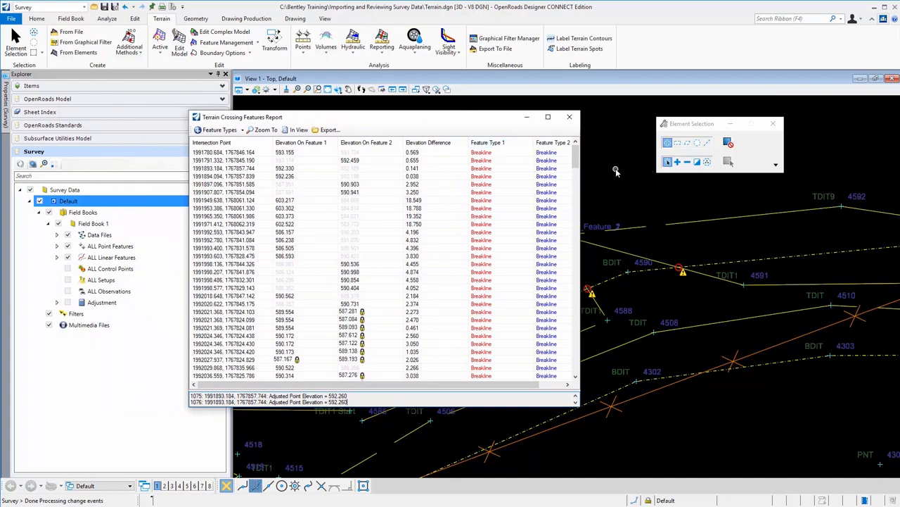